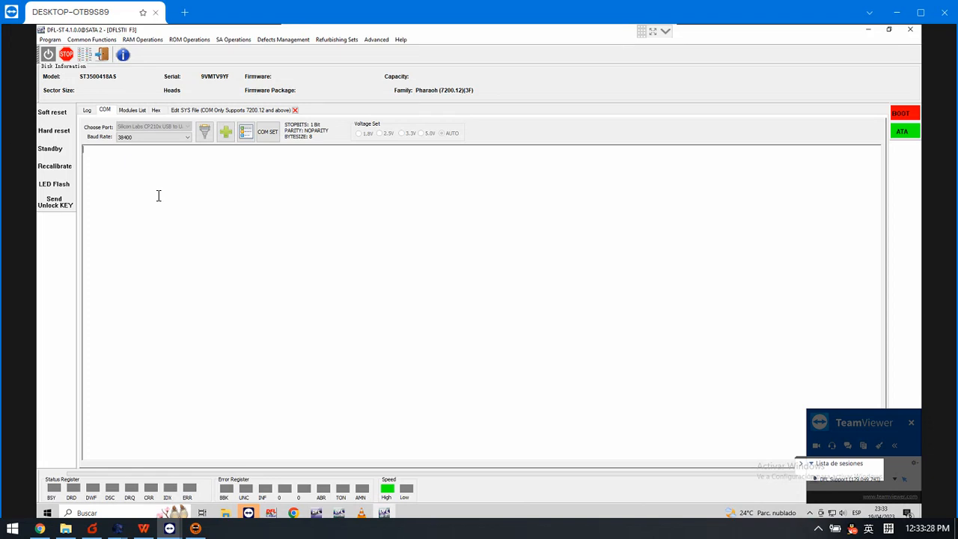
mouse_move(177, 216)
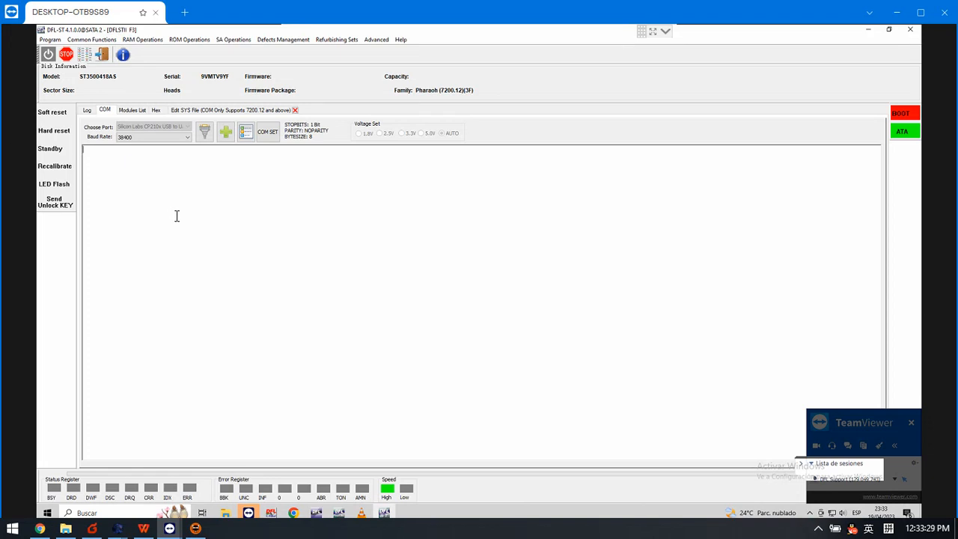
mouse_move(150, 185)
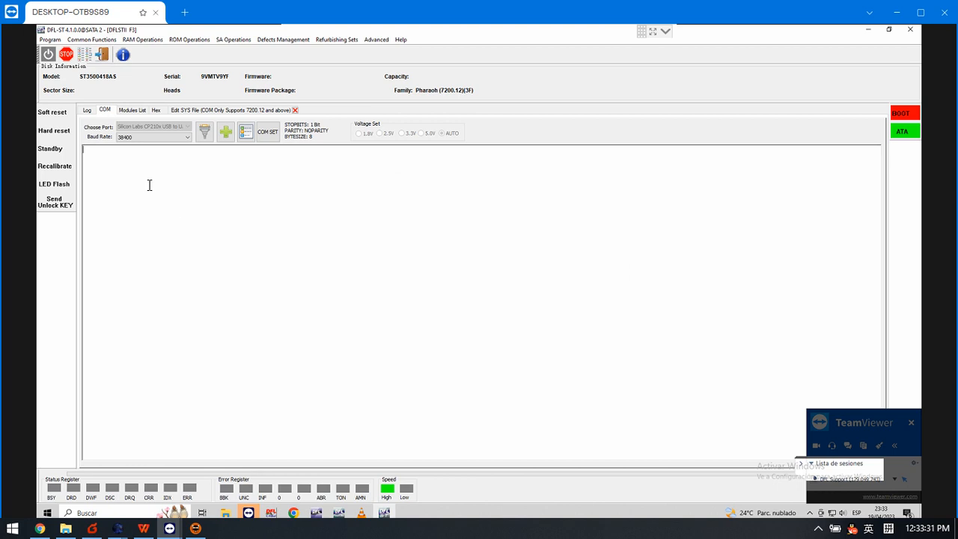
mouse_move(166, 90)
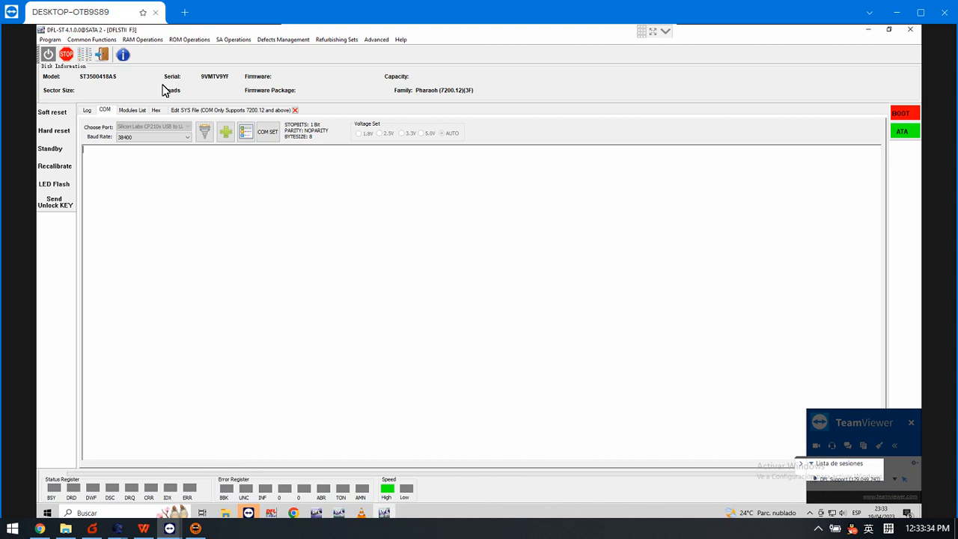
mouse_move(145, 88)
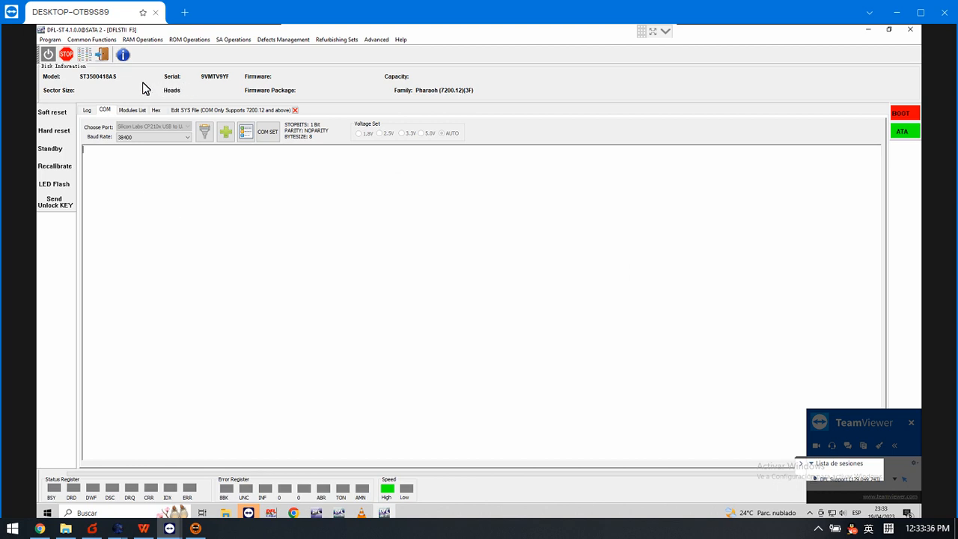
mouse_move(138, 88)
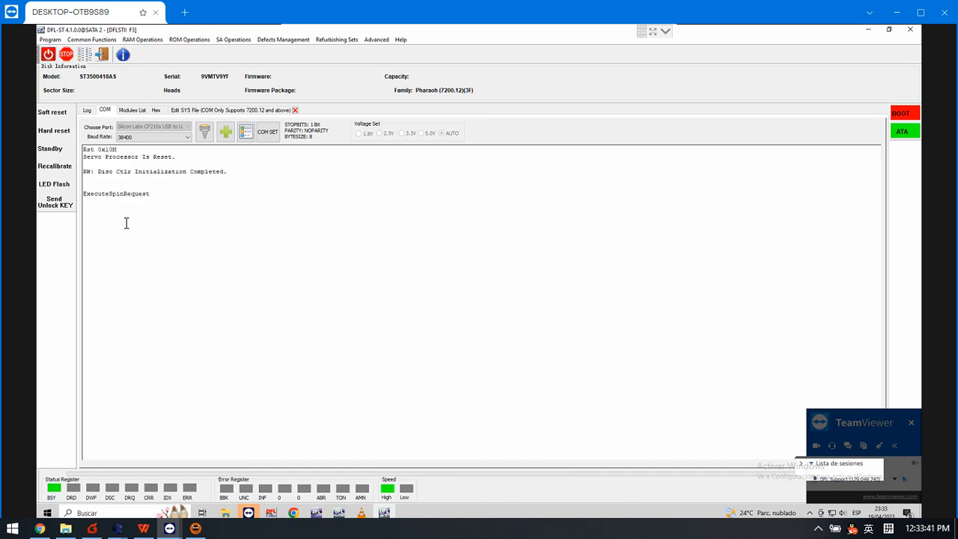
mouse_move(138, 237)
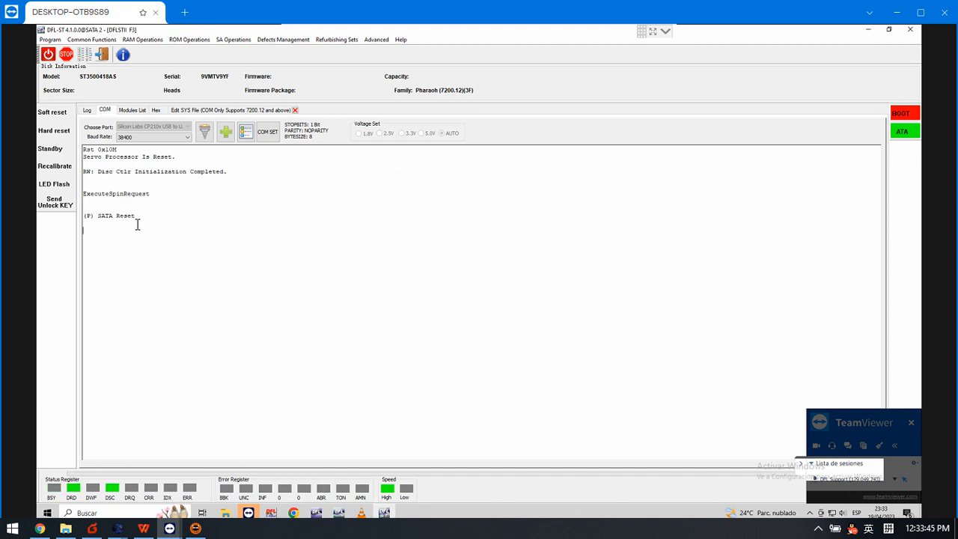
mouse_move(127, 247)
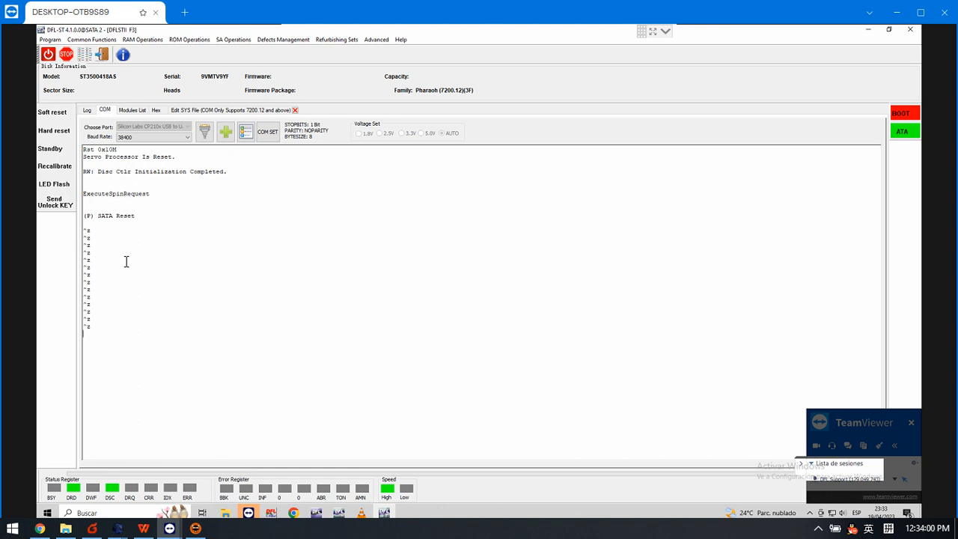
mouse_move(467, 99)
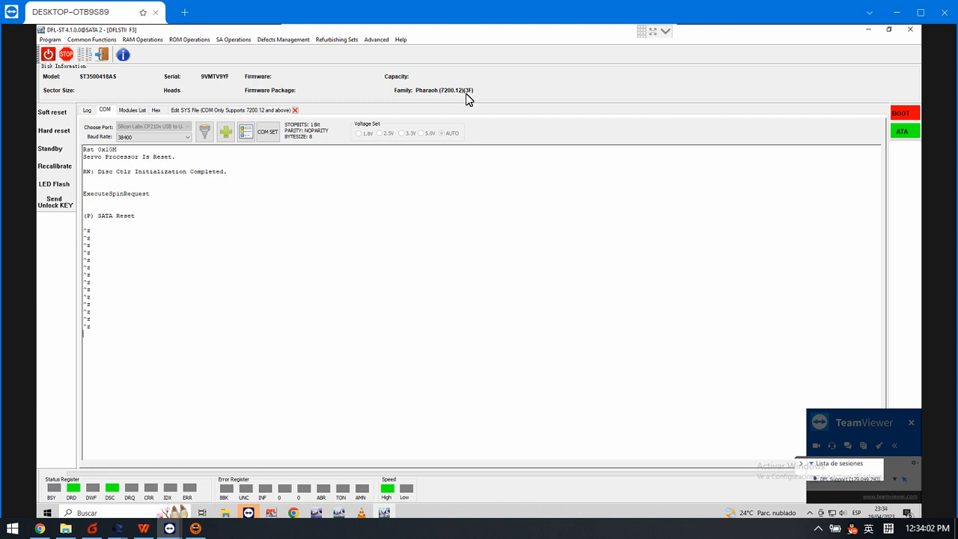
mouse_move(188, 96)
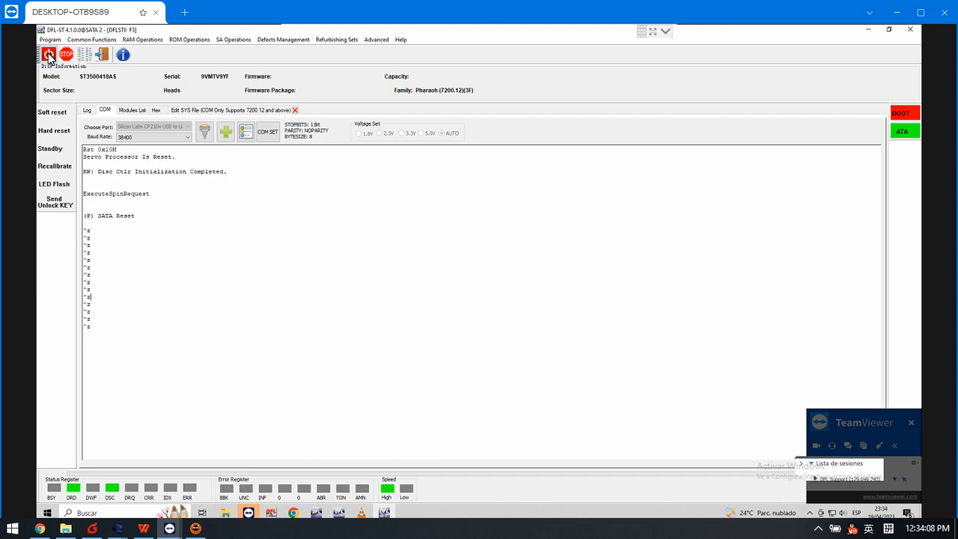
Send Ctrl+Z so the drive enters ASCII Diag mode at the F3 T> prompt.
click(48, 53)
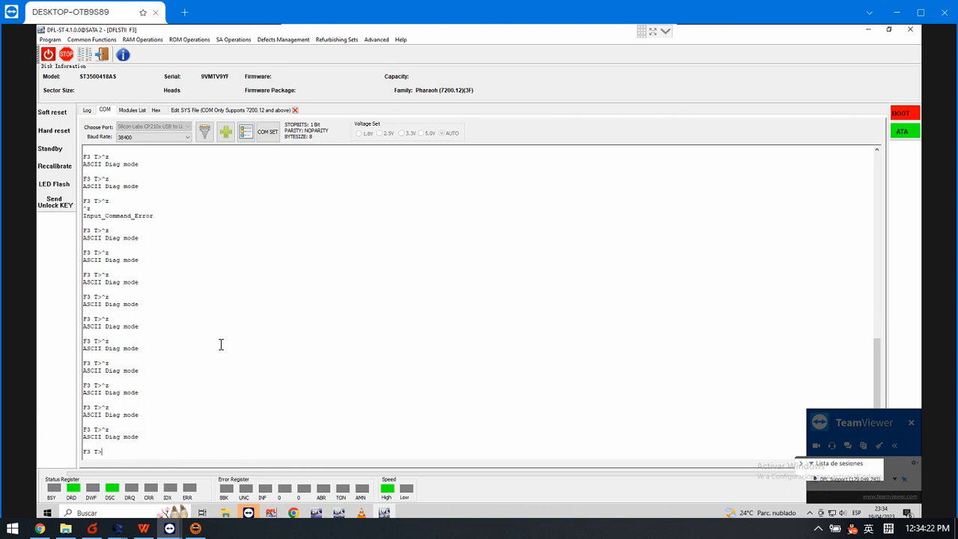
mouse_move(183, 416)
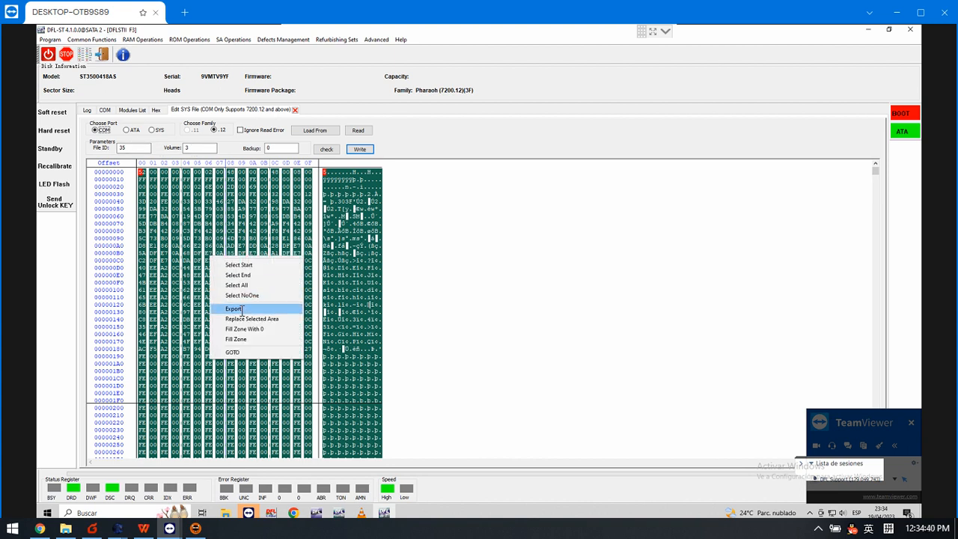
Export system file 20's hex contents into the drive's SYS folder with type All files.
click(234, 308)
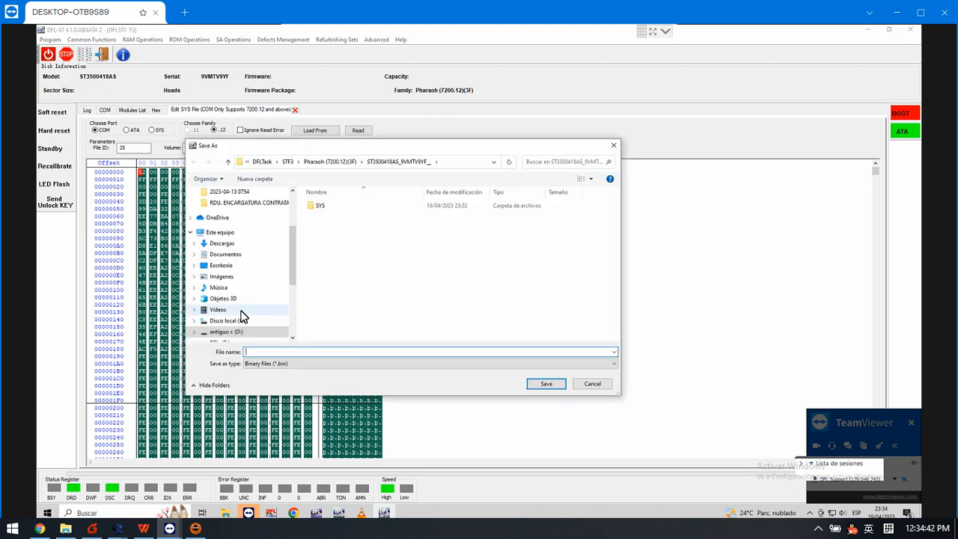
double_click(320, 205)
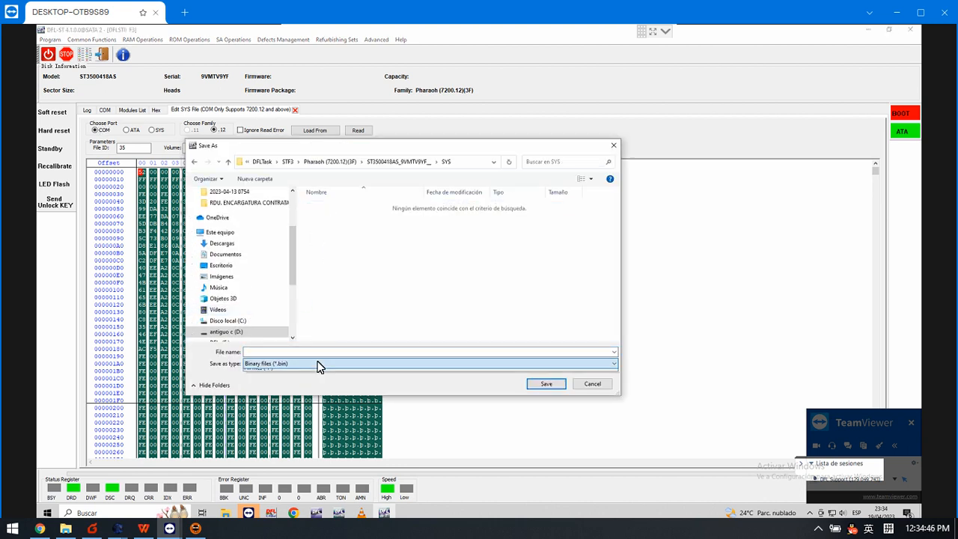
click(431, 364)
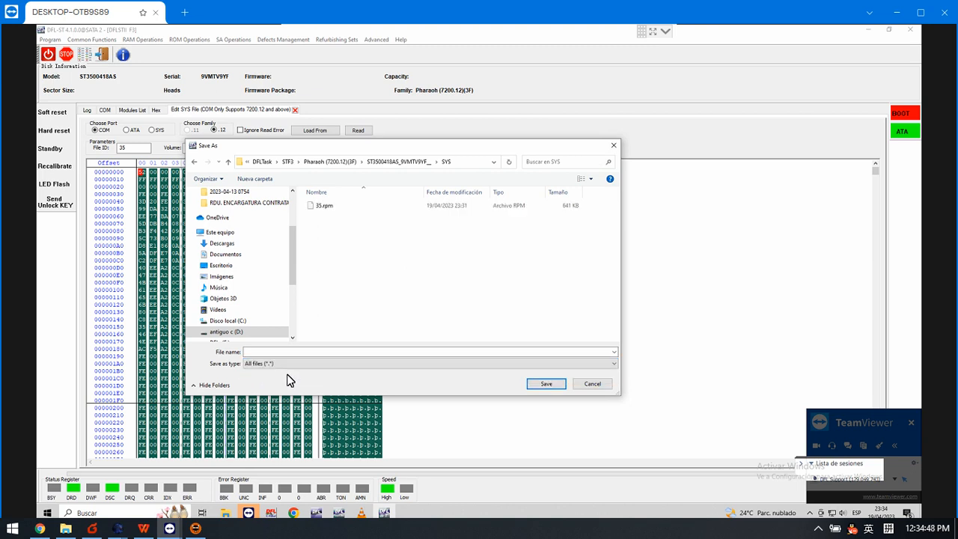
mouse_move(322, 205)
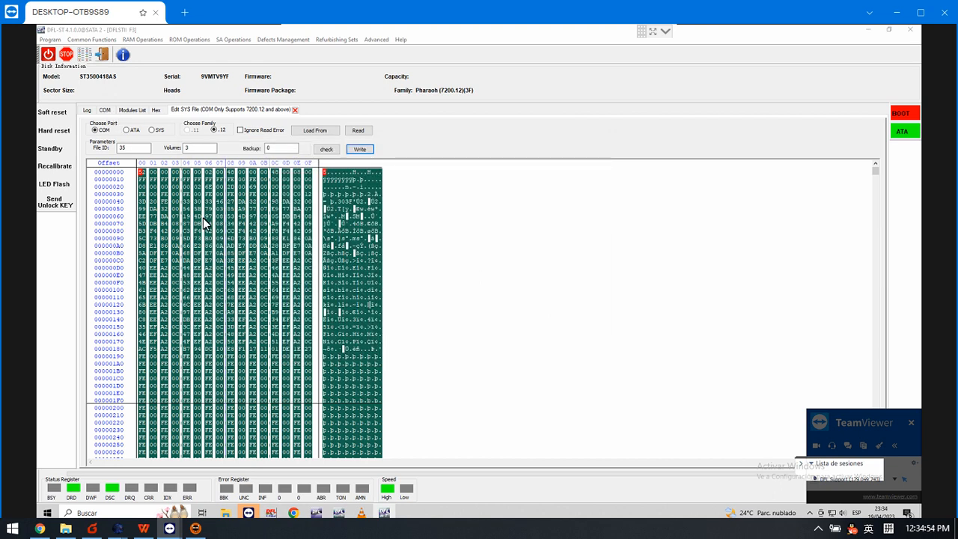
mouse_move(105, 114)
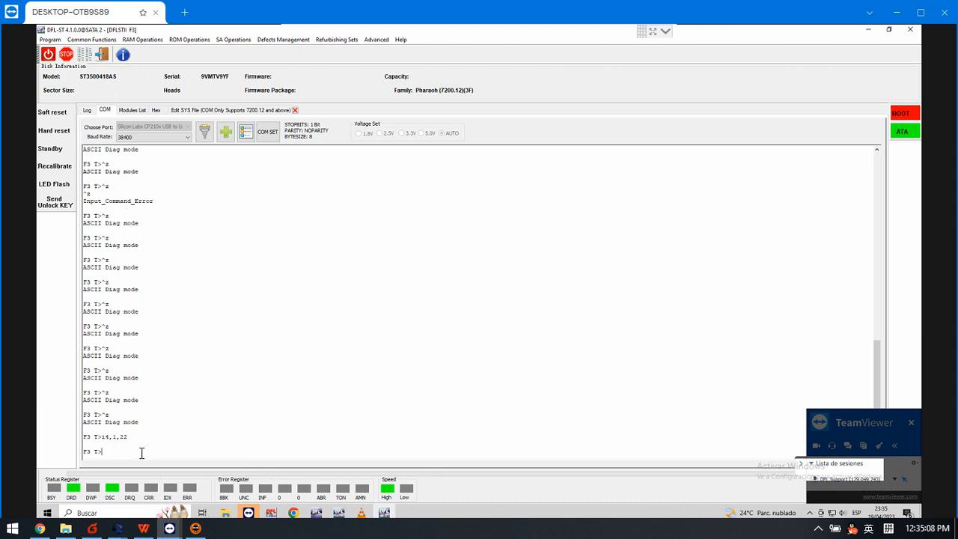
Run V40 at the F3 T> prompt and scroll through the returned defect table.
text(V40)
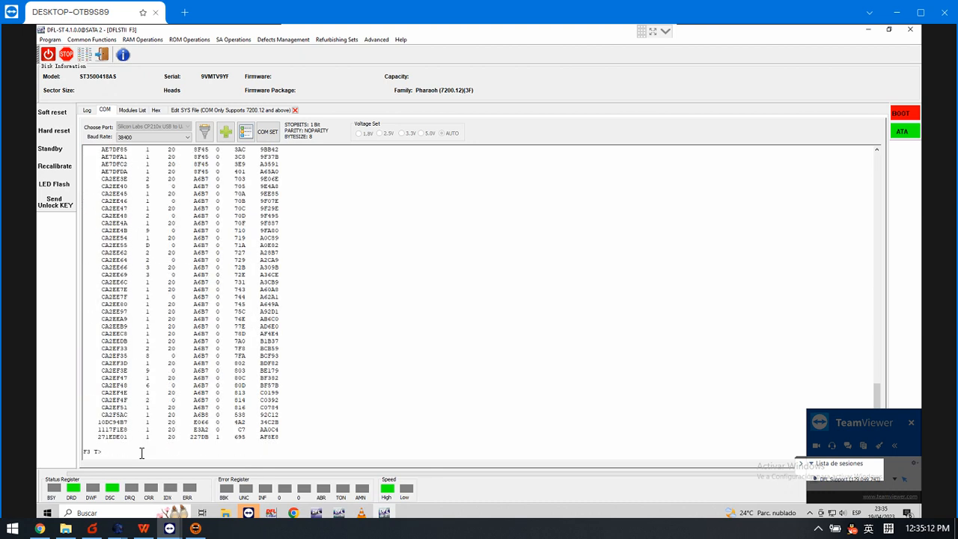
scroll(down, 3)
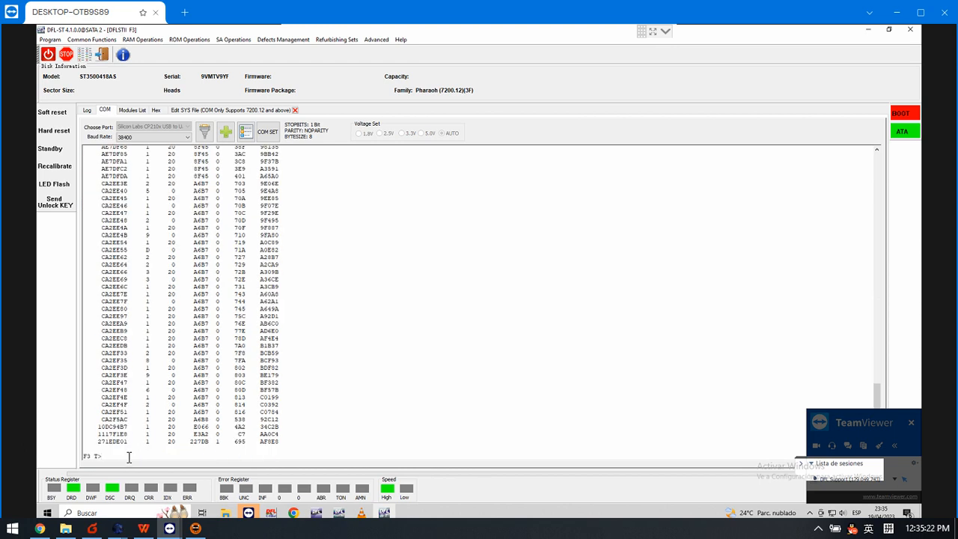
Run the m0,6,3 user partition format until 'User Partition Format Successful' appears.
text(re)
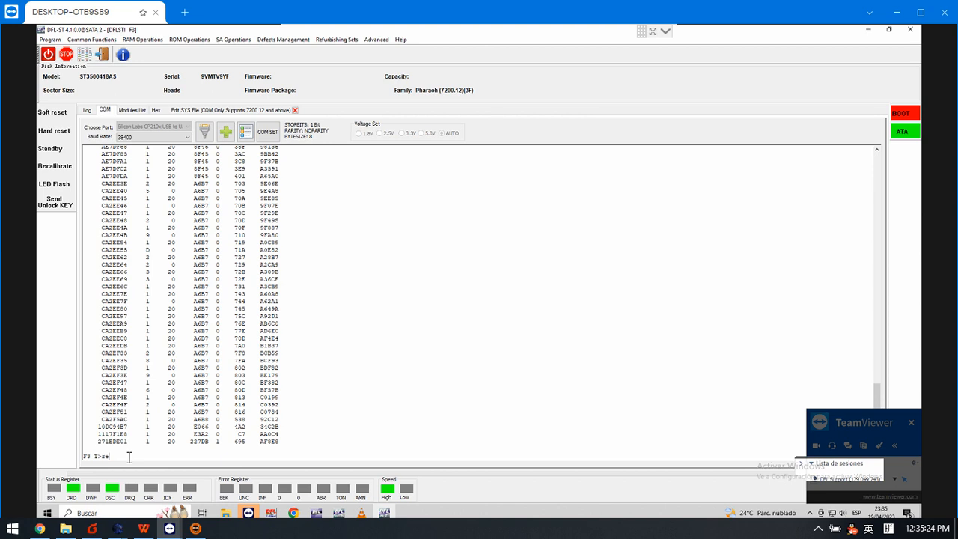
text(m)
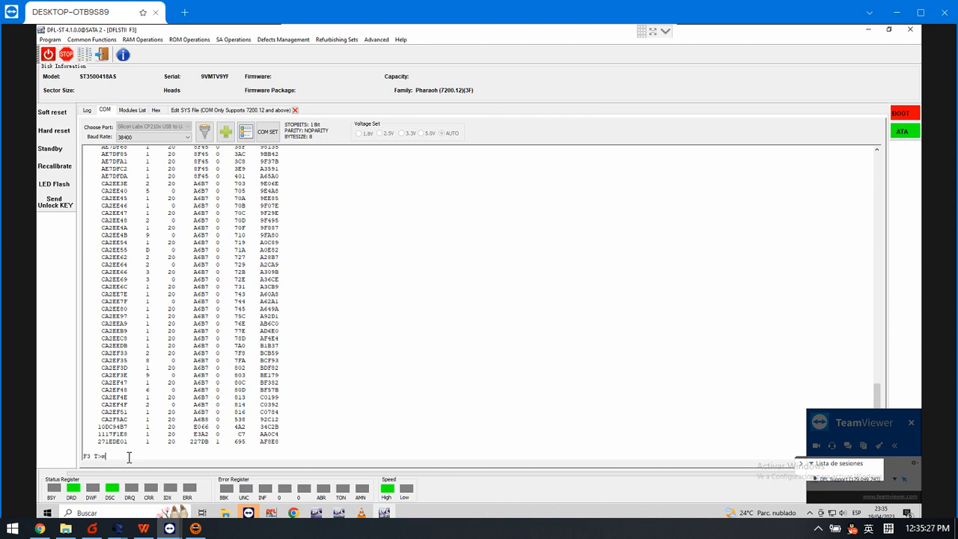
text(0,6,)
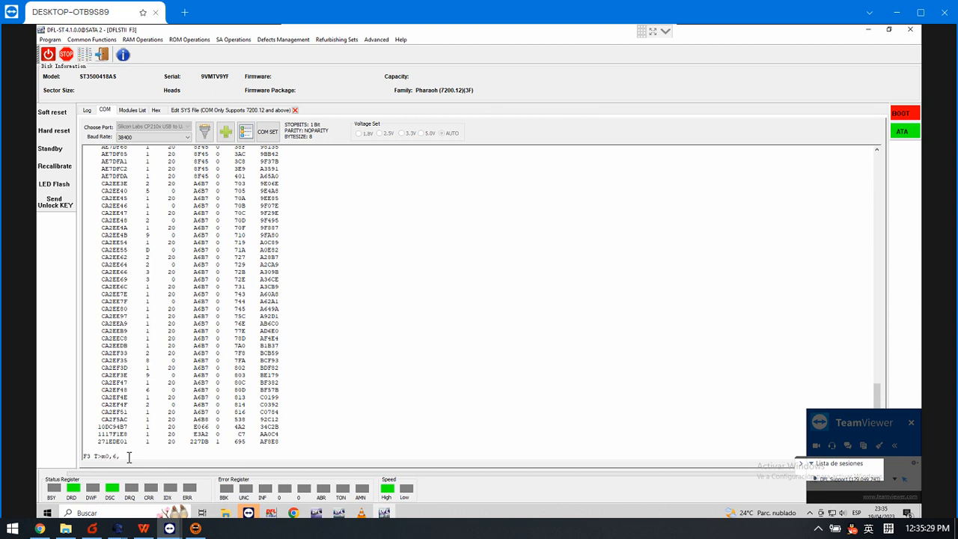
text(3,,,,,22)
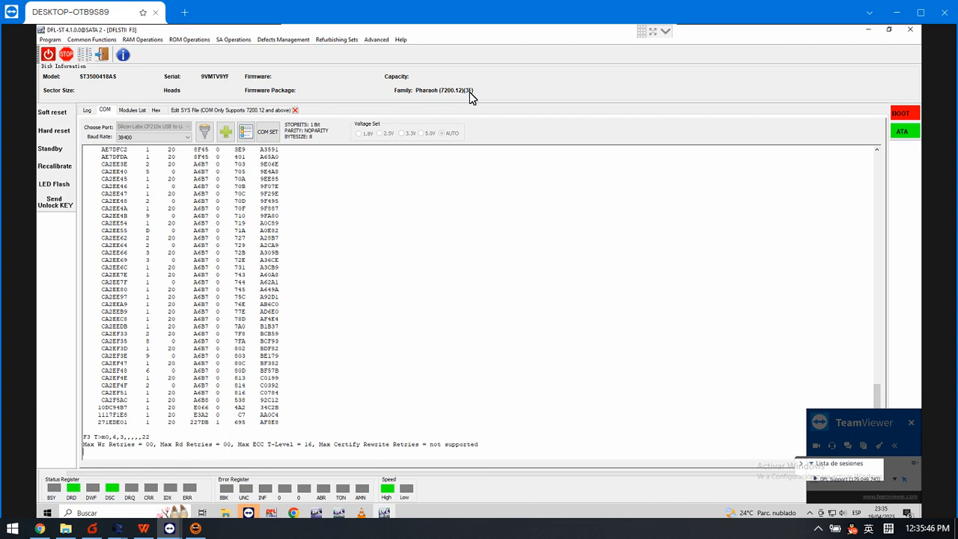
mouse_move(431, 99)
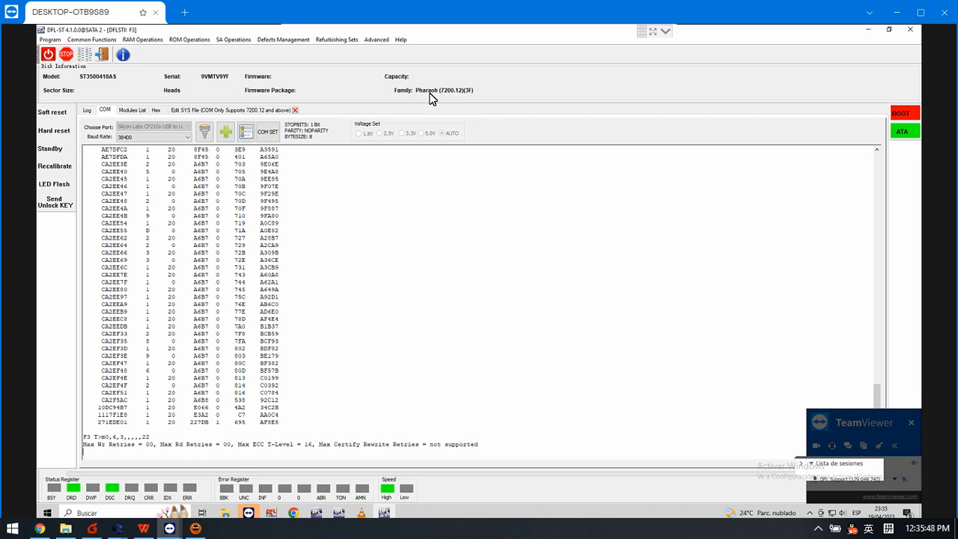
mouse_move(440, 102)
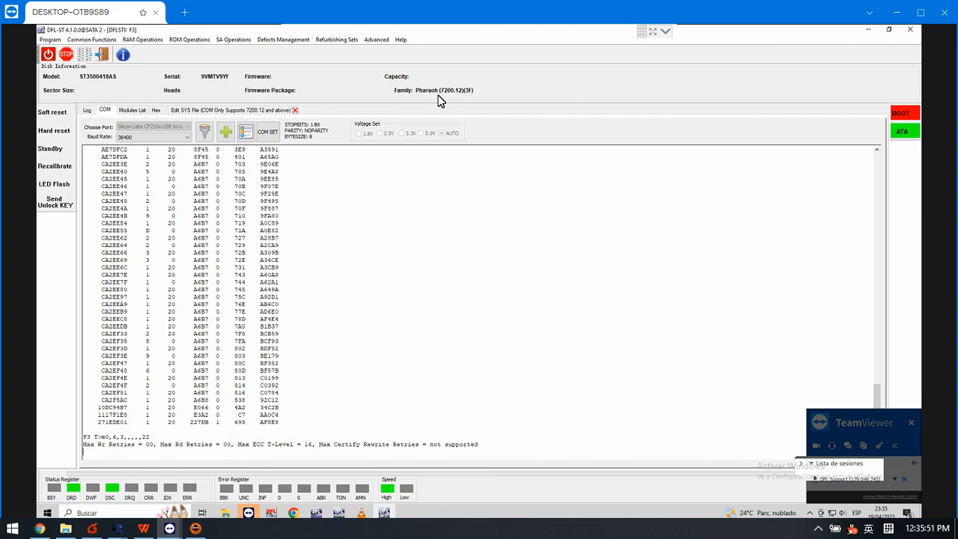
mouse_move(231, 436)
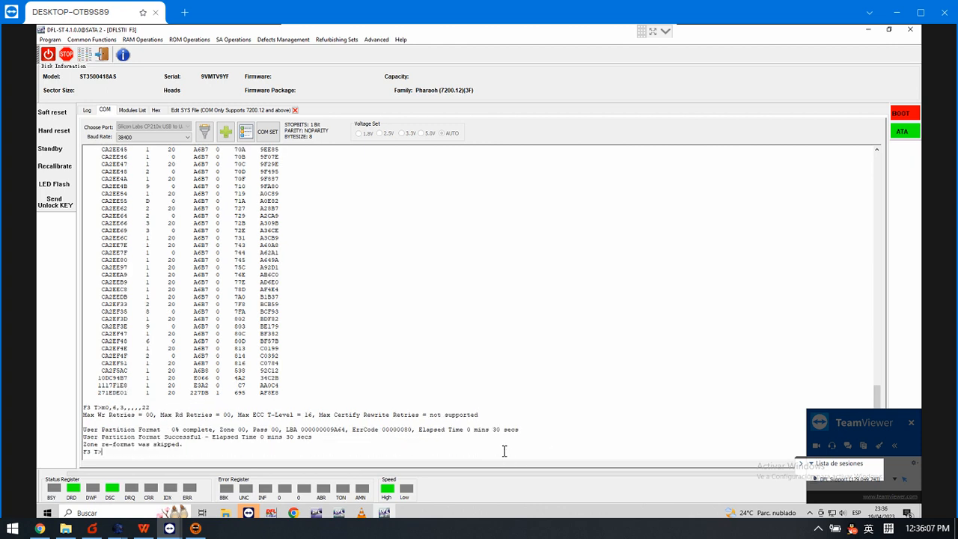
mouse_move(465, 449)
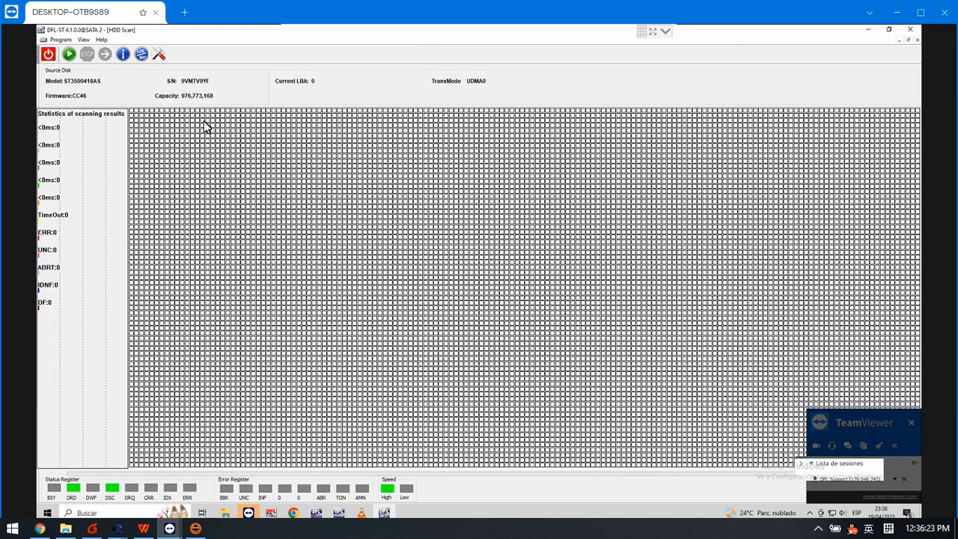
mouse_move(74, 96)
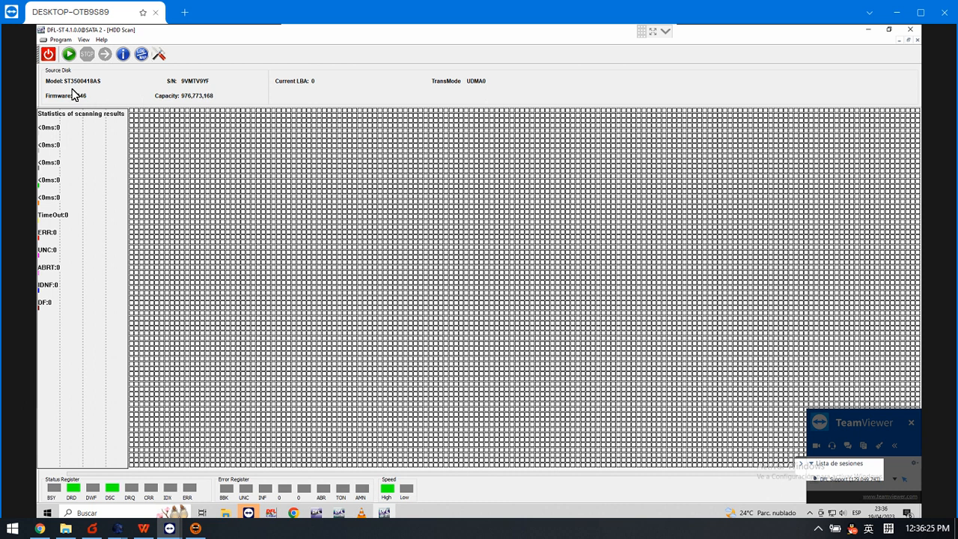
mouse_move(133, 98)
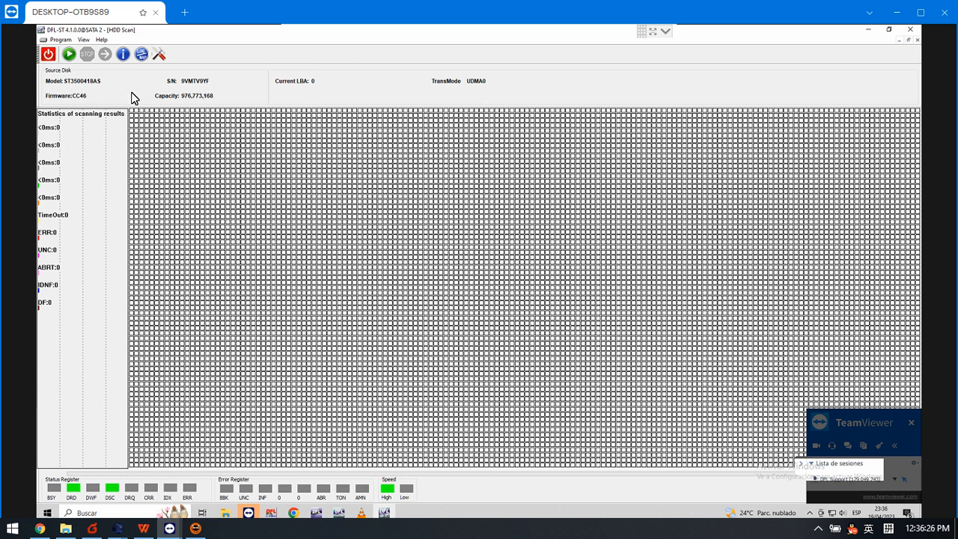
mouse_move(220, 102)
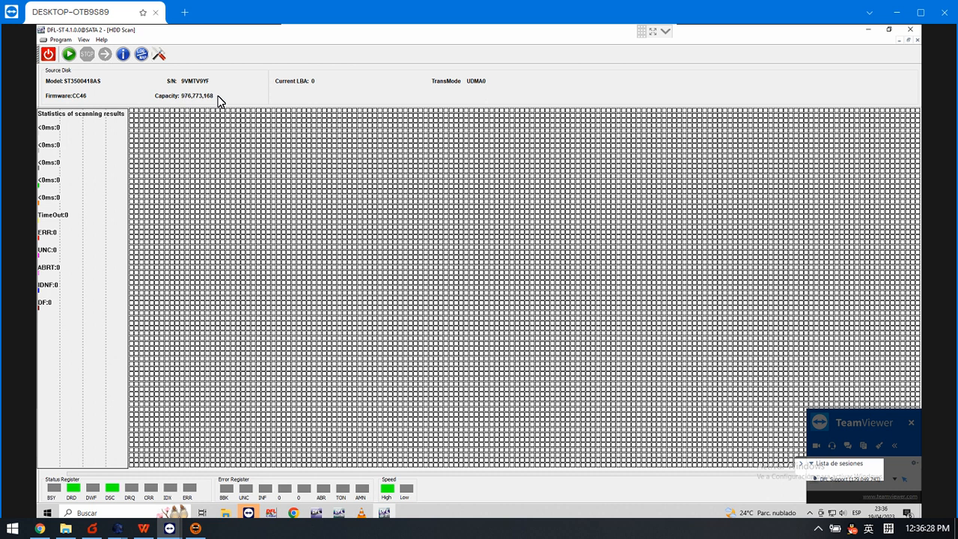
mouse_move(198, 104)
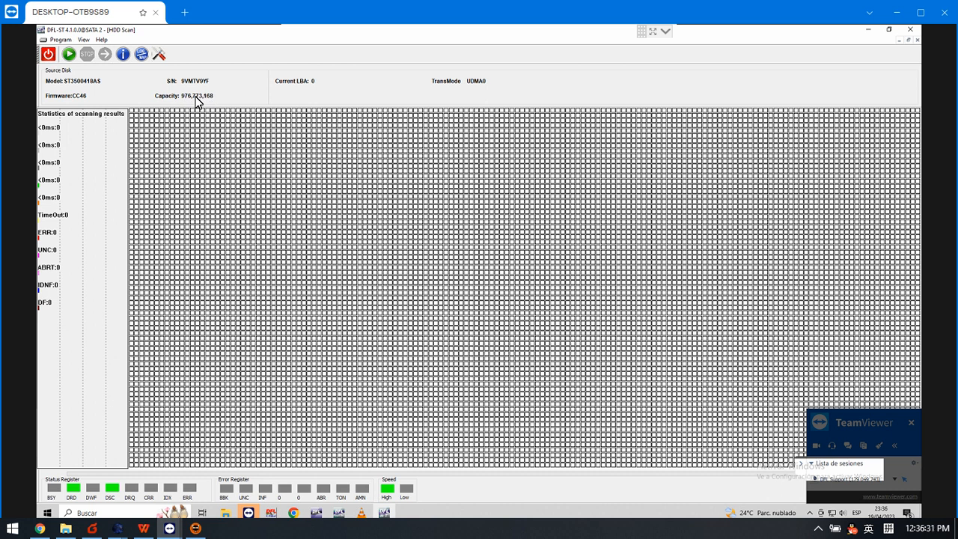
Set the scan's Start LBA to 950000000, keeping end 976,773,168 and read-verify.
click(158, 53)
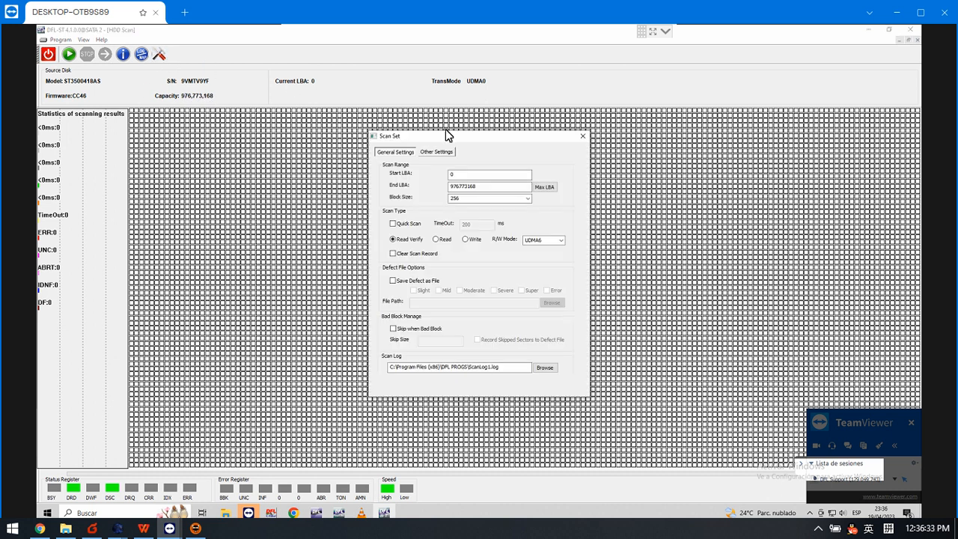
click(488, 174)
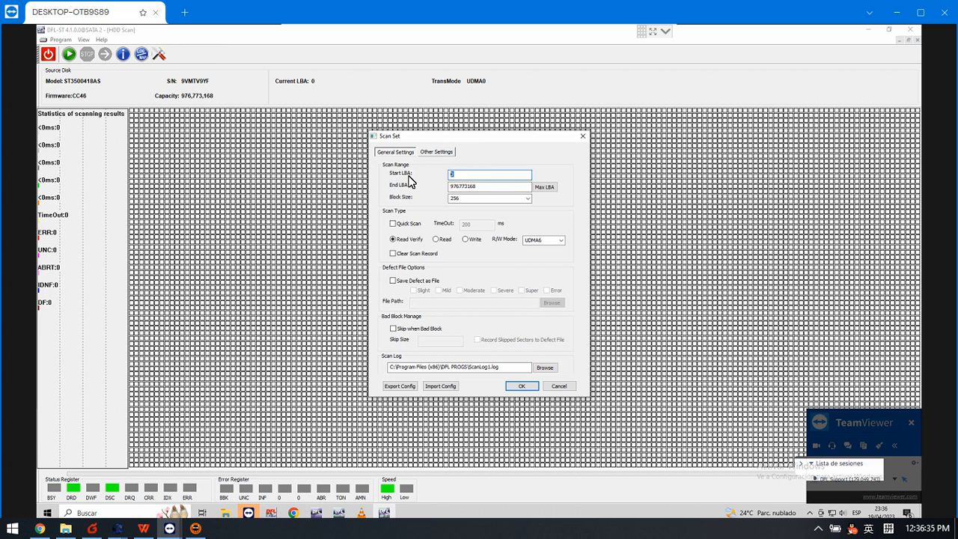
text(950000000)
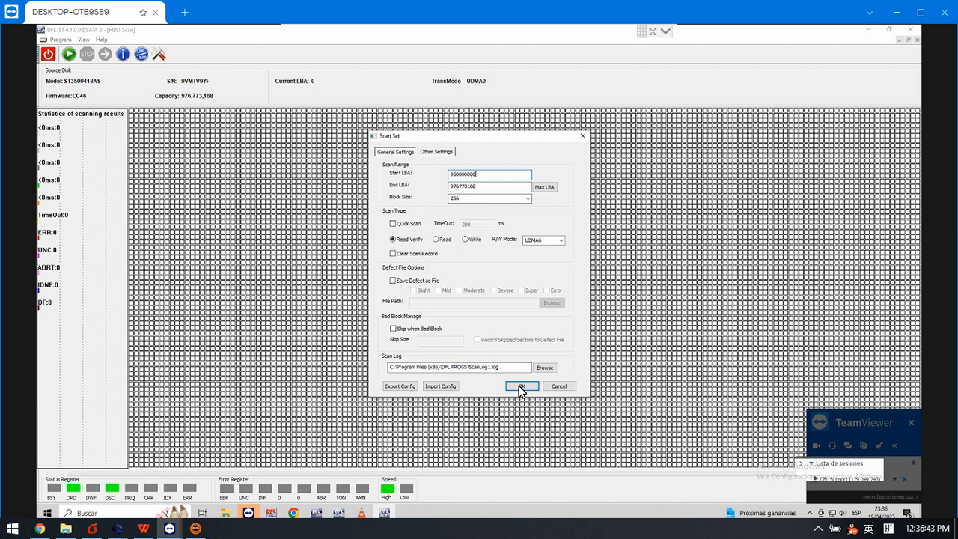
Run the read-verify scan from LBA 950 million and stop once UNC errors appear.
click(521, 386)
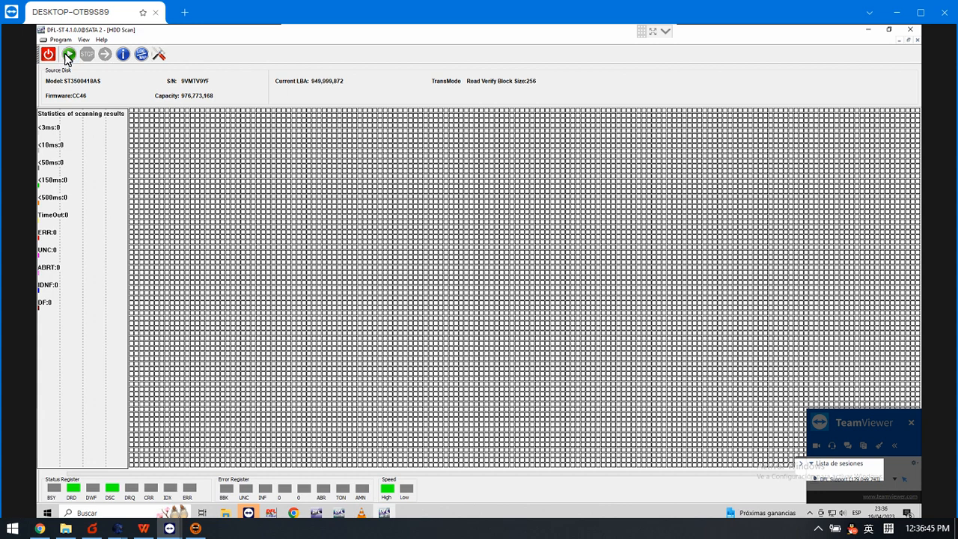
click(69, 54)
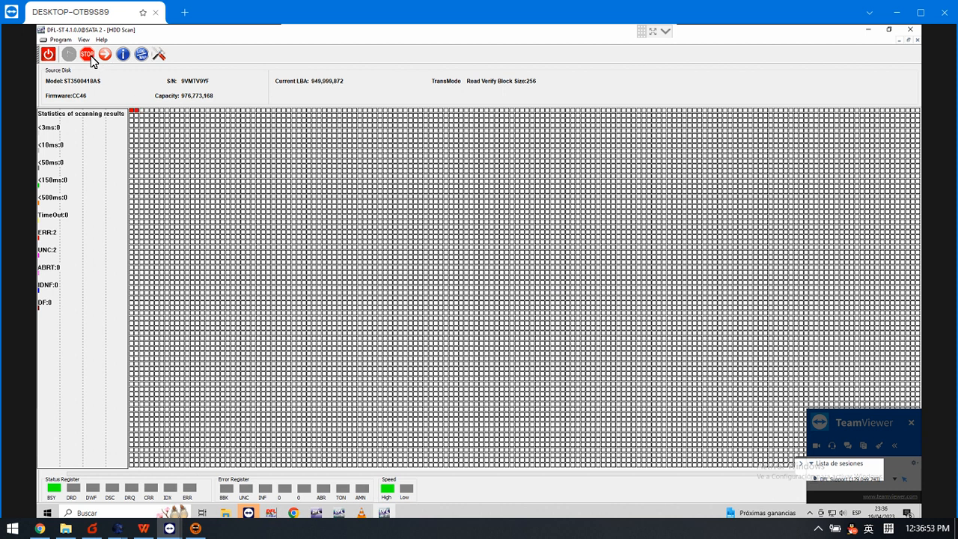
click(69, 54)
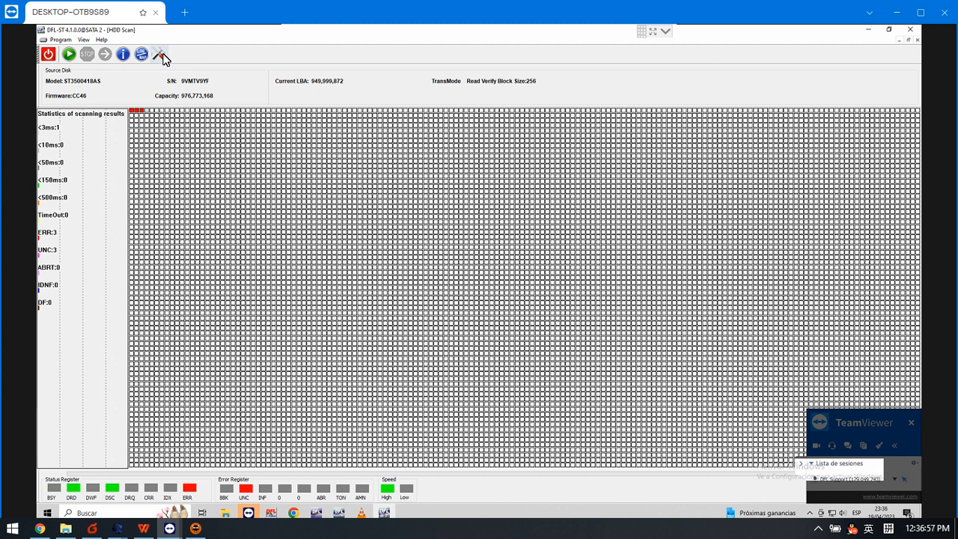
Rescan from a mid-drive start near LBA 550 million and stop at the first error.
click(159, 54)
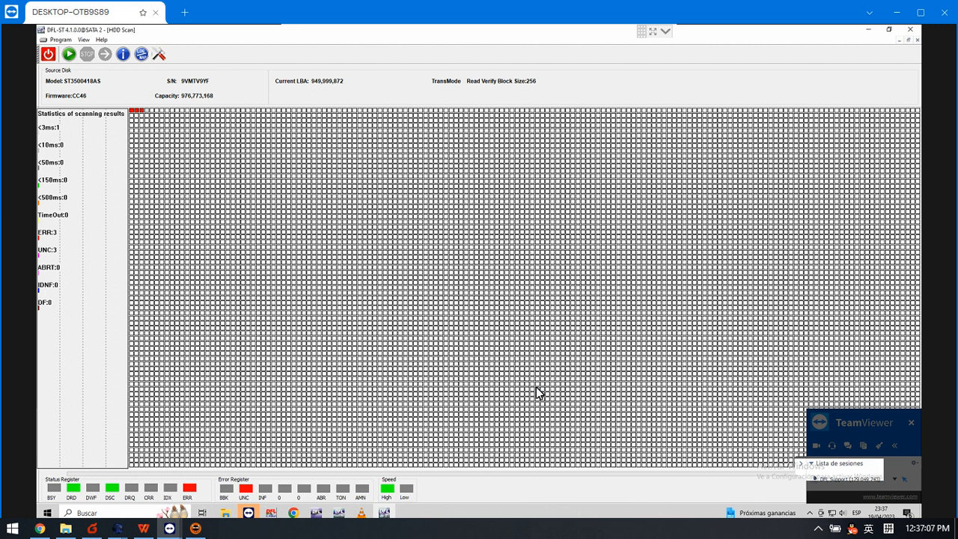
click(68, 54)
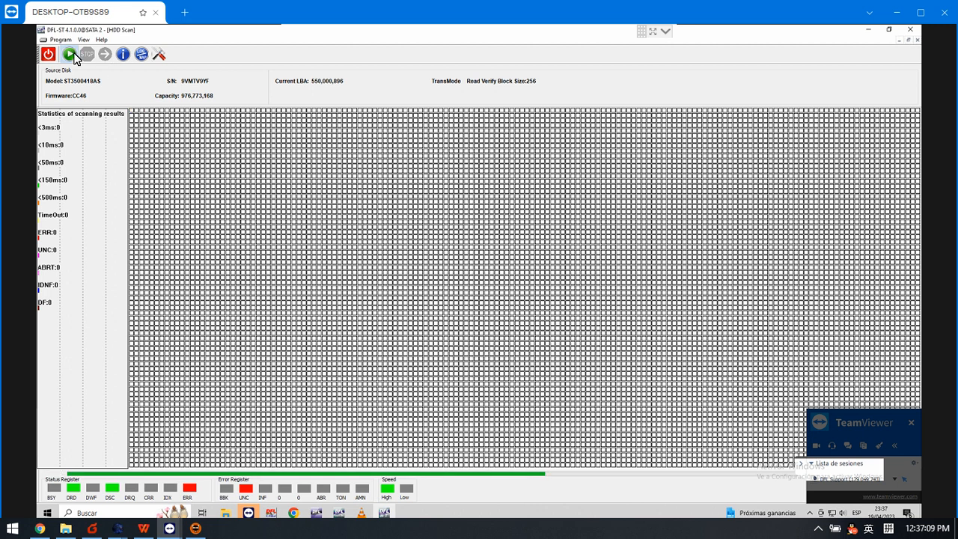
click(68, 54)
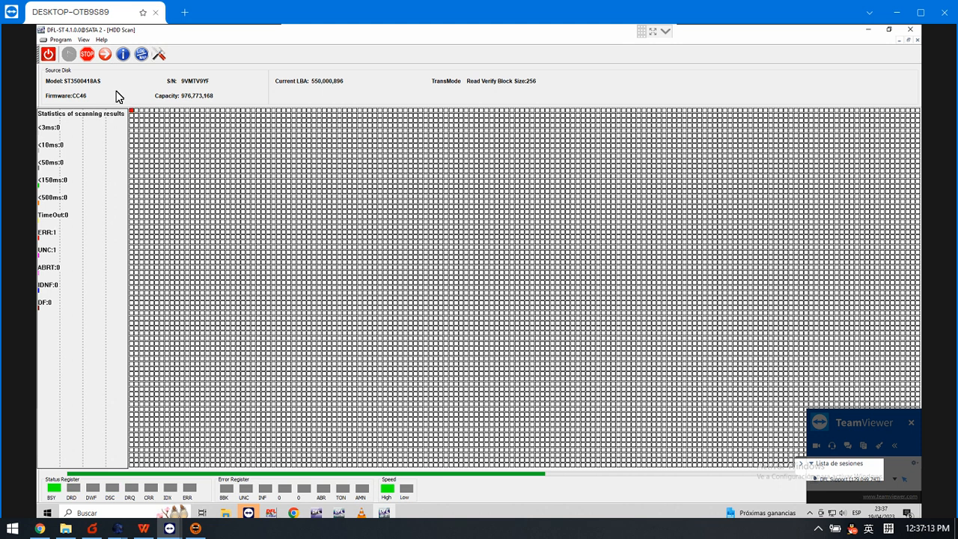
click(69, 54)
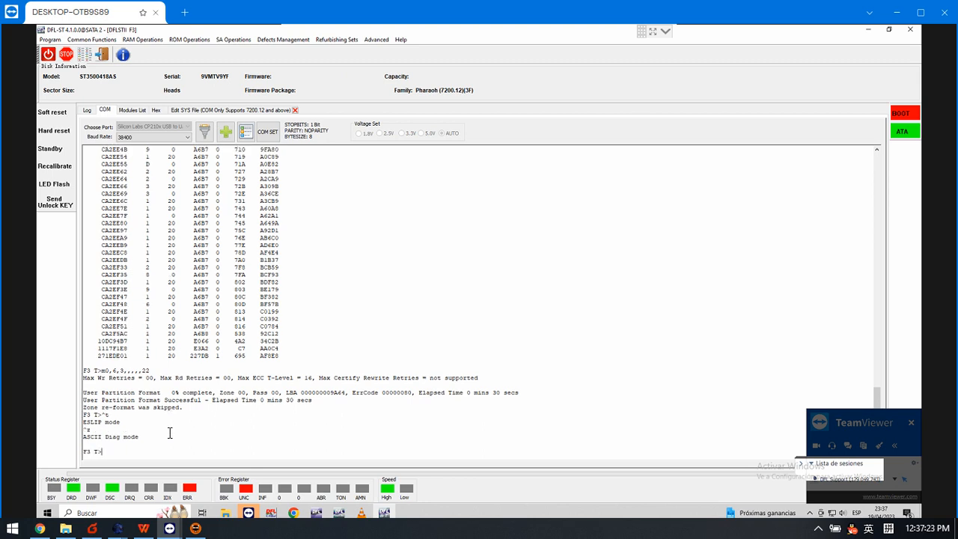
Run V40 in diagnostic mode to show the 42-entry non-resident G-list and scroll it.
text(Y)
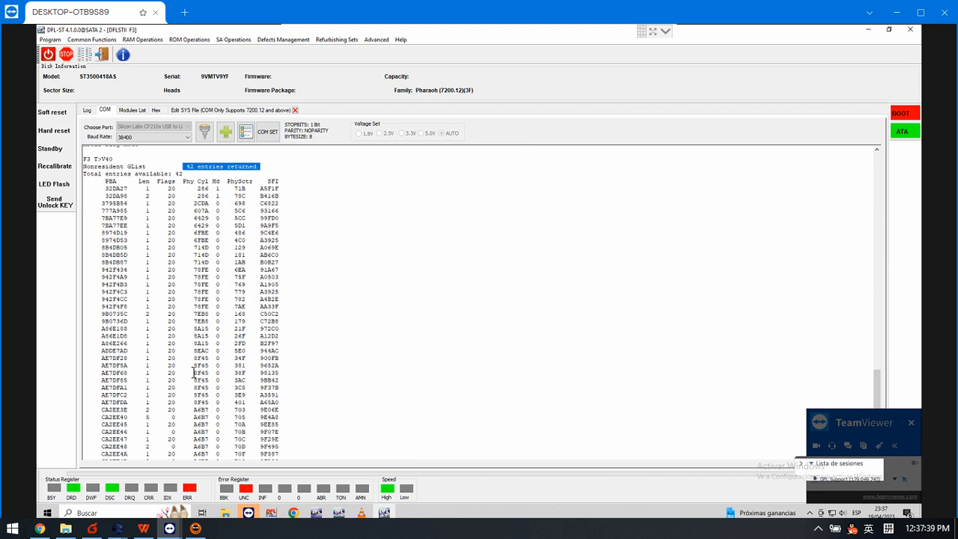
scroll(down, 3)
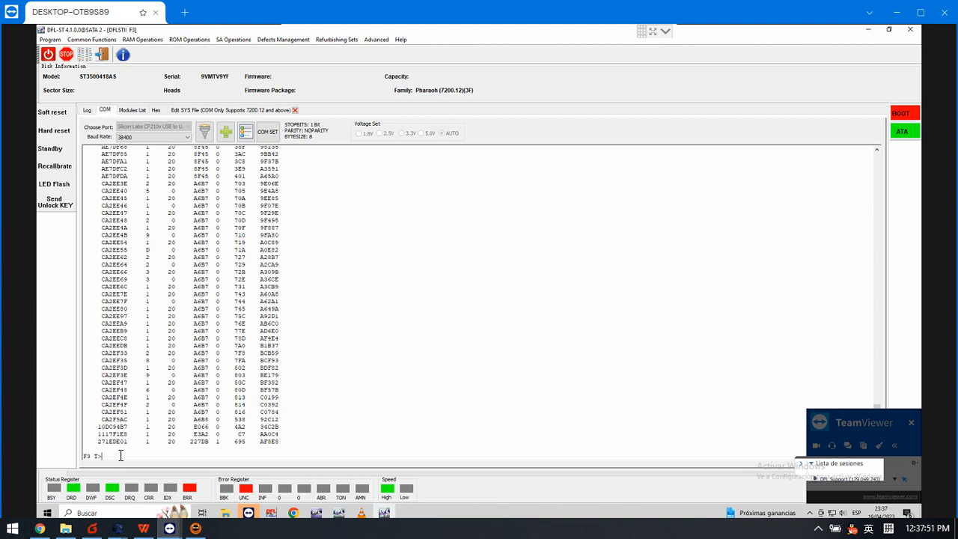
Clear the NG list via Defects Management > Non-resident G-List Operations.
click(283, 39)
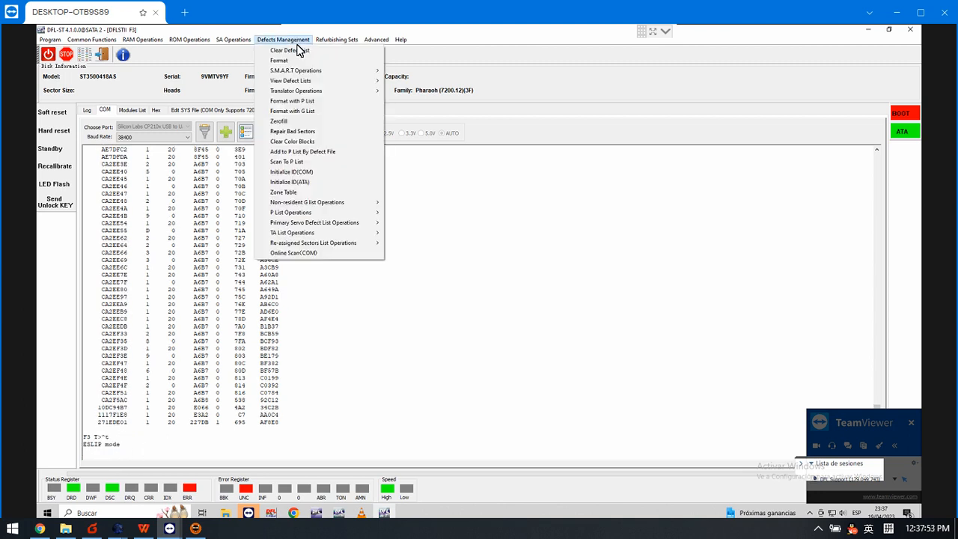
mouse_move(307, 202)
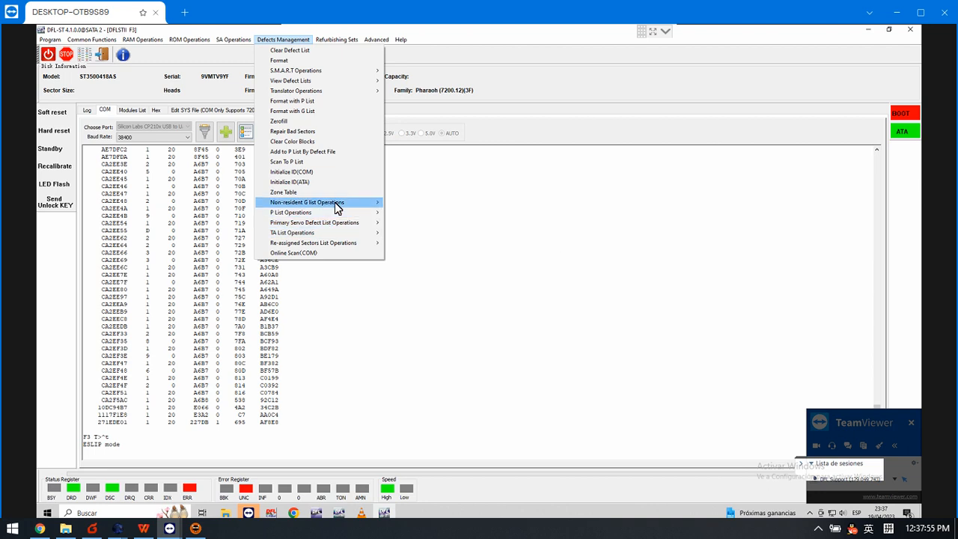
mouse_move(307, 202)
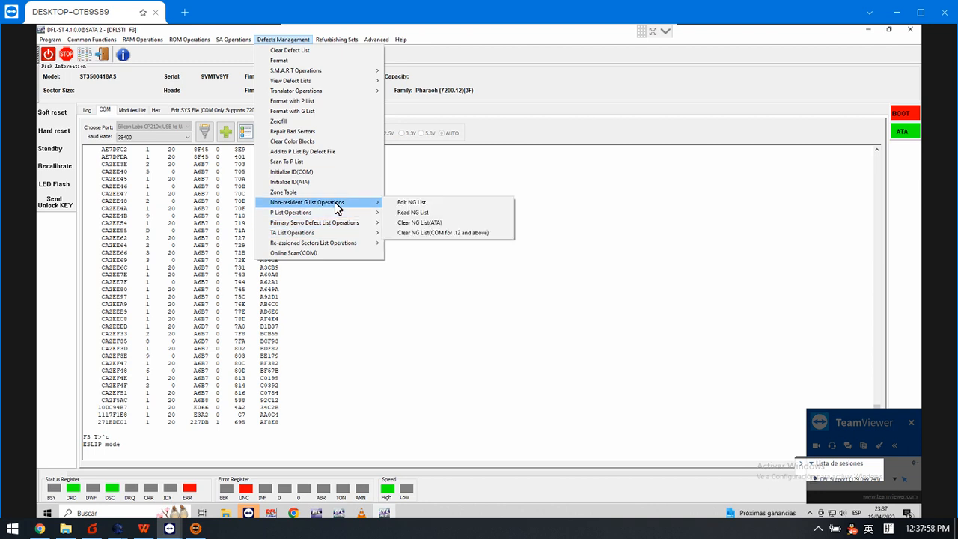
mouse_move(341, 207)
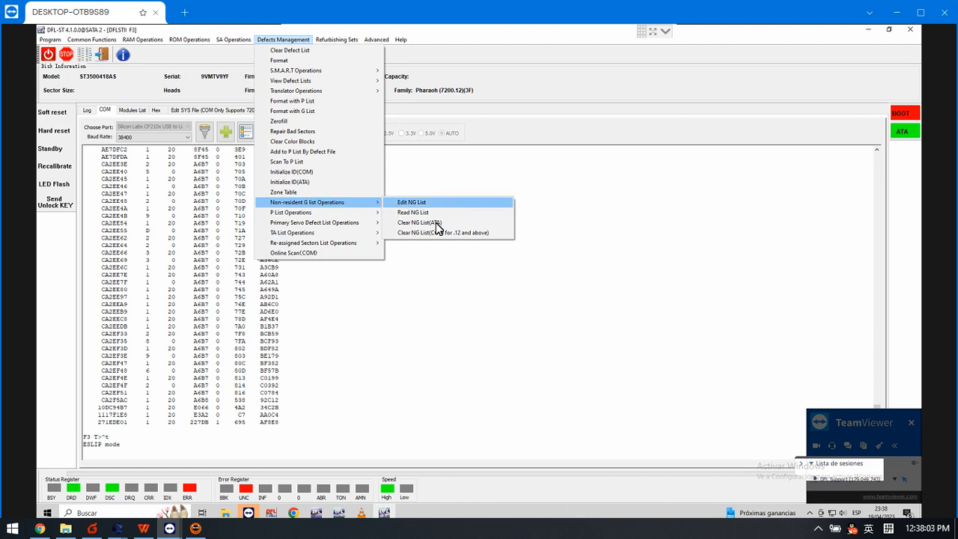
click(419, 221)
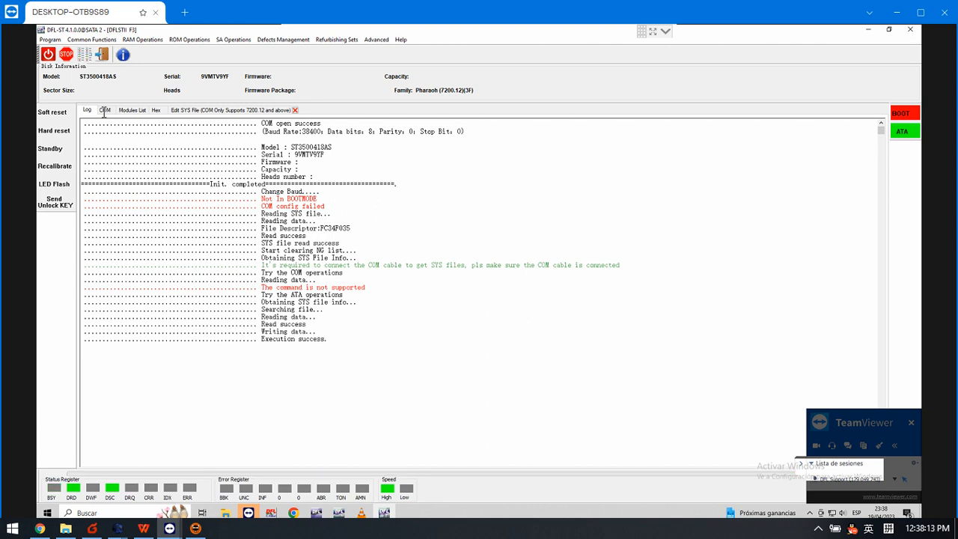
In the COM terminal run m0,6,3,,,,,22 to format the user partition and regenerate the translator.
click(104, 111)
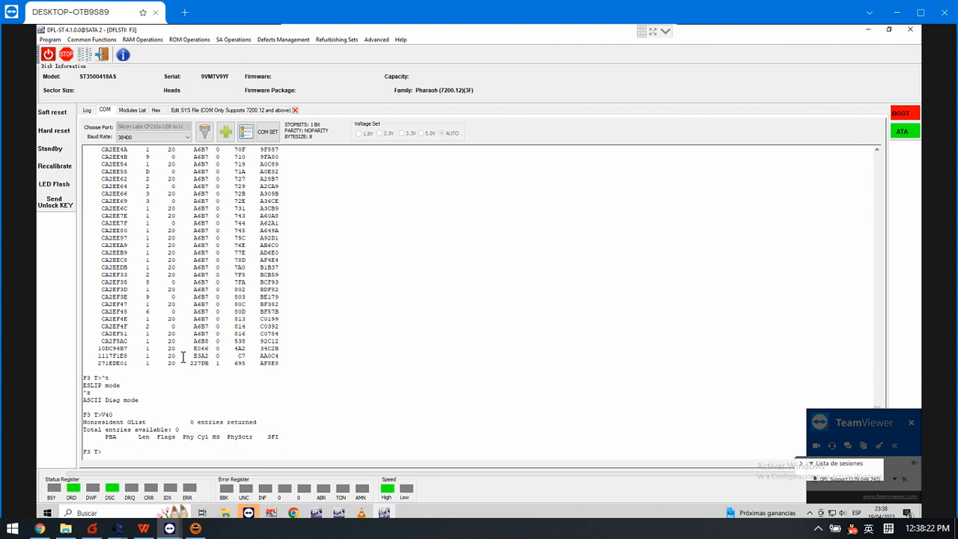
text(14)
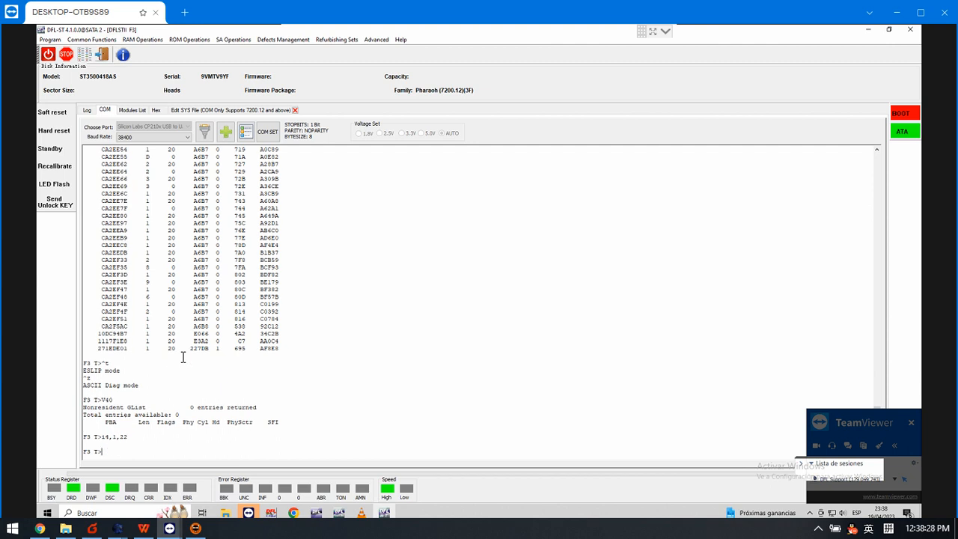
text(n)
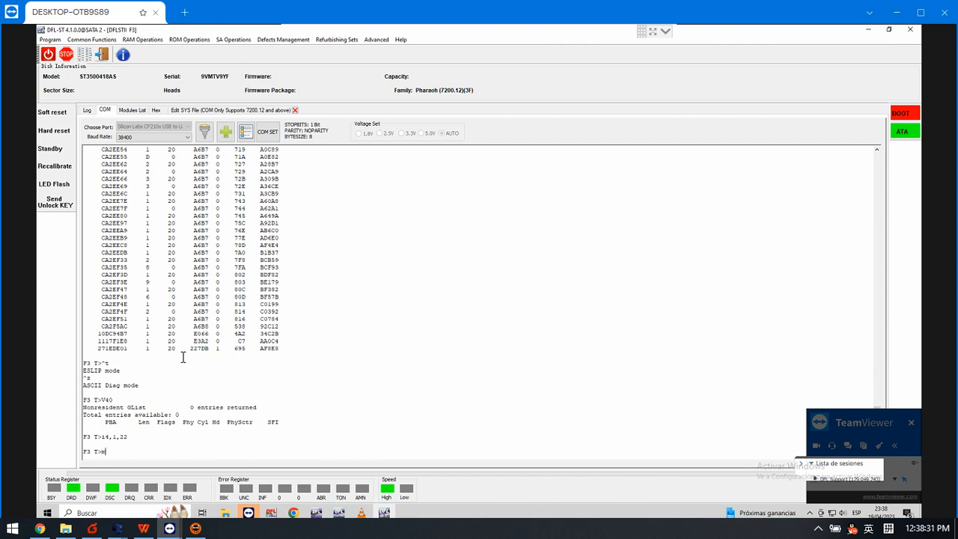
text(0,6,)
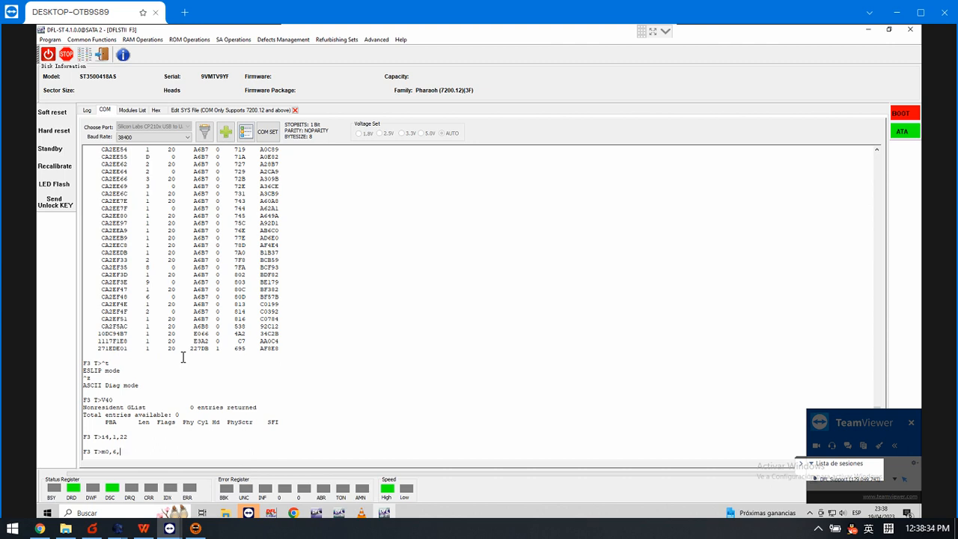
text(3,,,,,22)
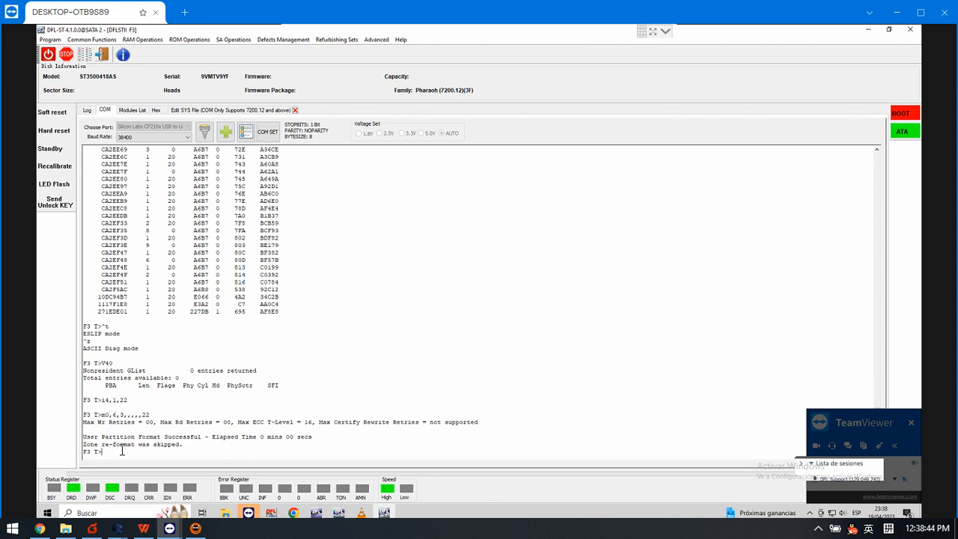
Check V40 reports 0 non-resident G-list entries and reopen HDD Scan.
text(V40)
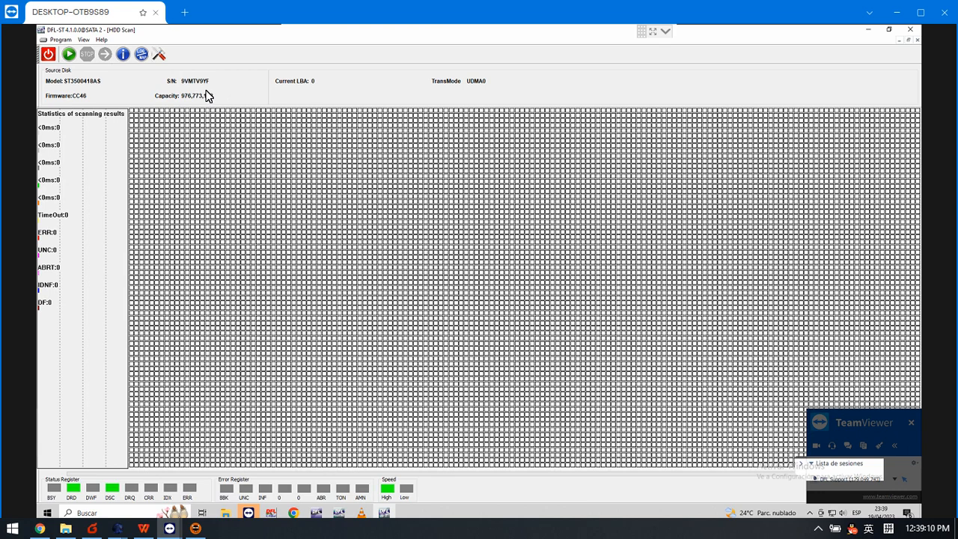
Start a read-verify scan from Start LBA 950000000 through the drive's final sectors.
click(159, 54)
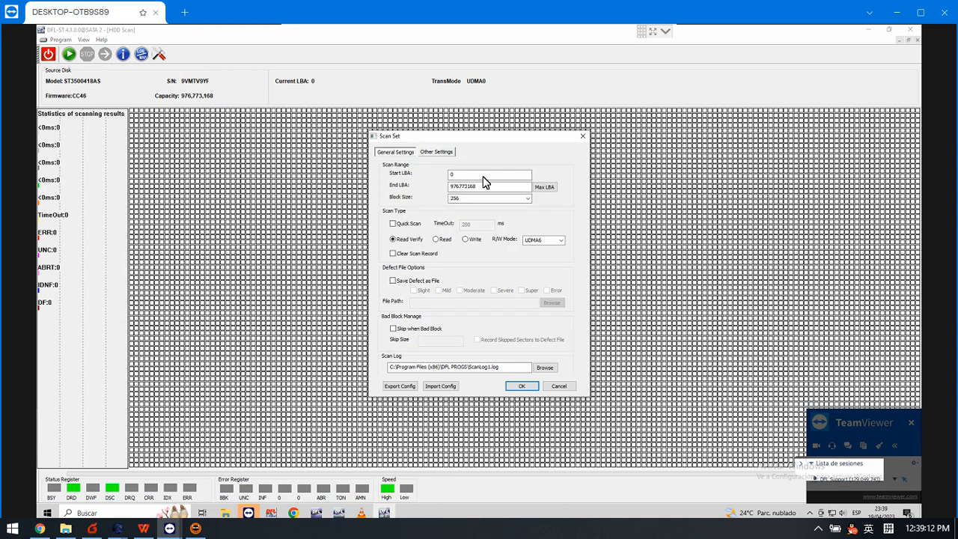
click(490, 174)
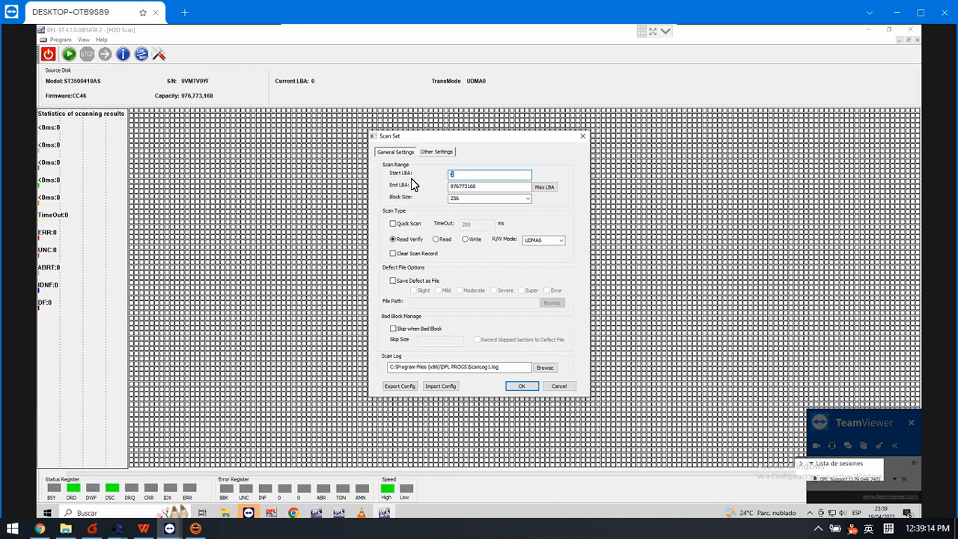
text(950000000)
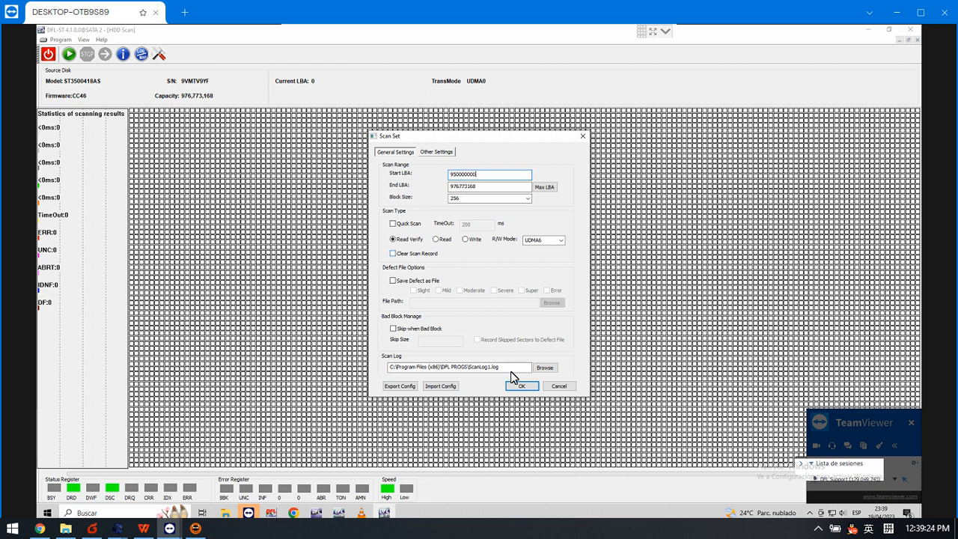
click(520, 386)
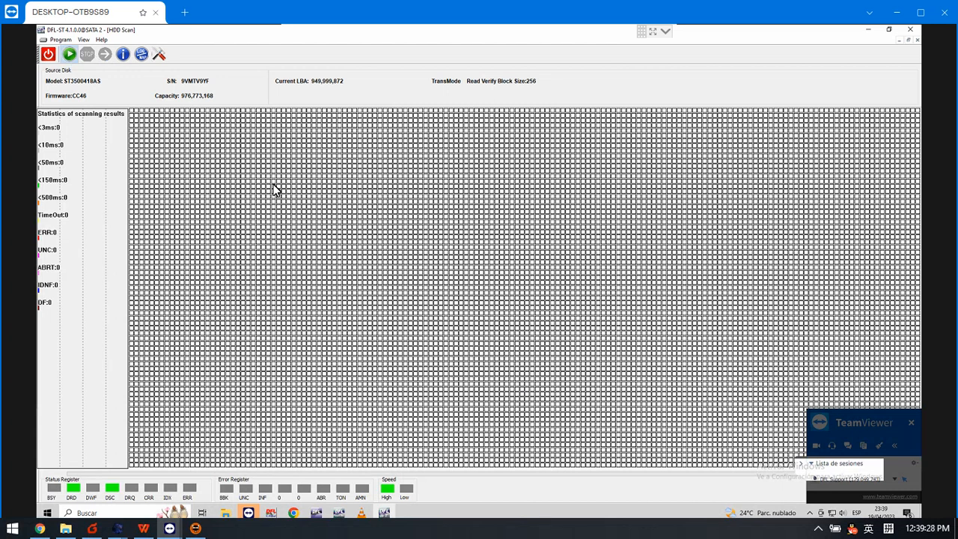
Close the HDD Scan window after the error-free read and return to the Terminal.
click(69, 53)
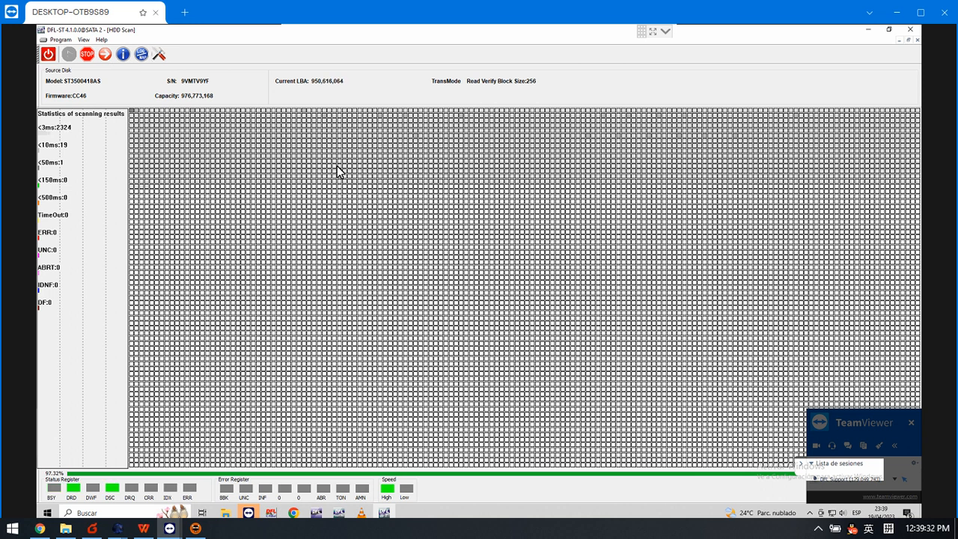
mouse_move(243, 179)
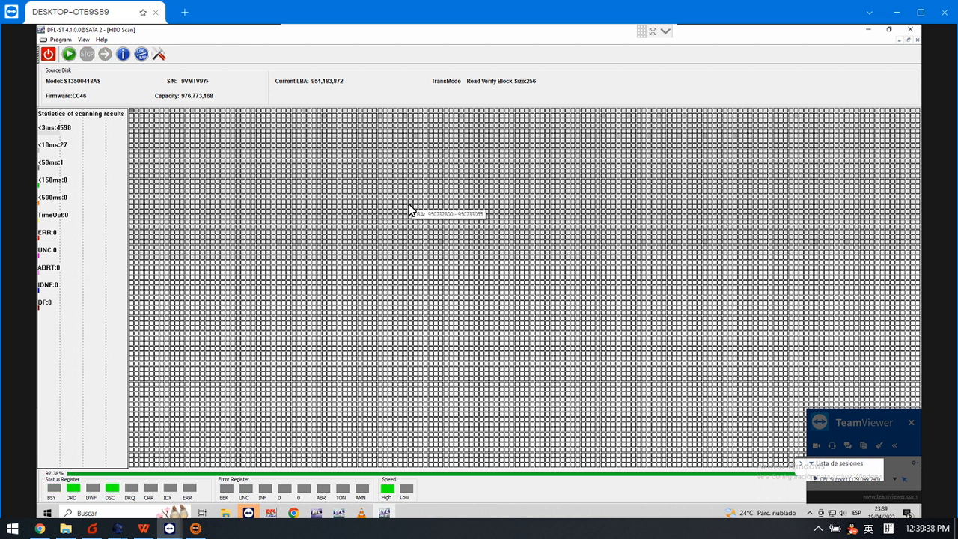
mouse_move(404, 225)
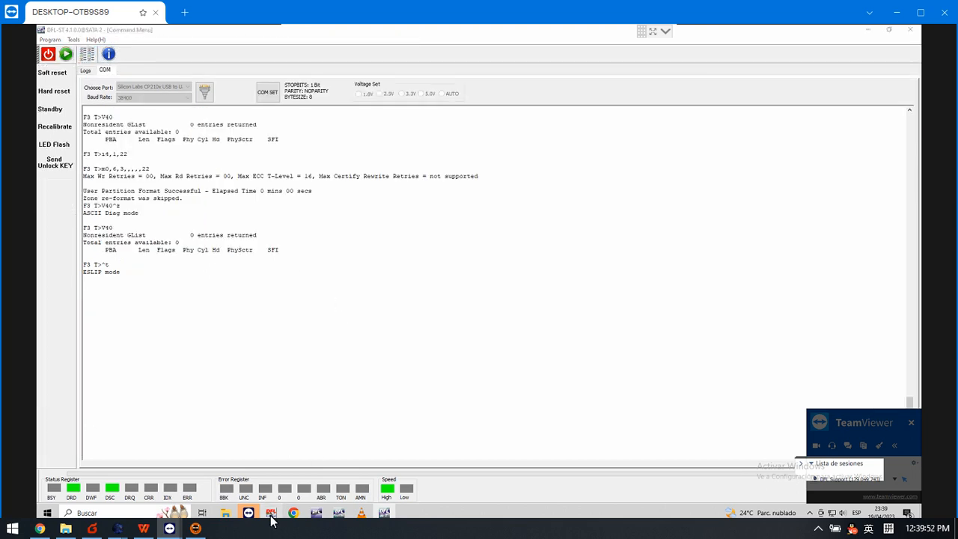
Leave DFL-ST4 and launch DFL-DDP so its Projects dialog appears.
click(271, 512)
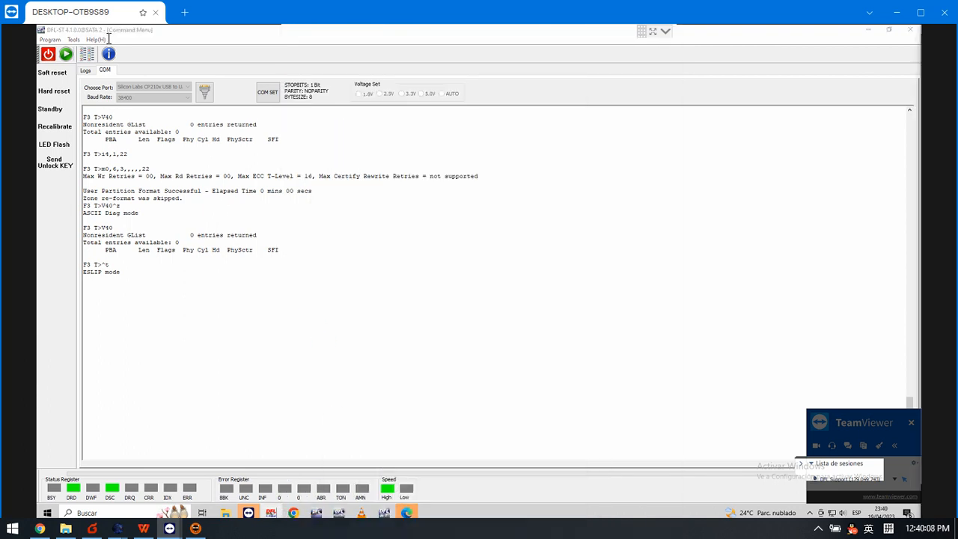
mouse_move(371, 328)
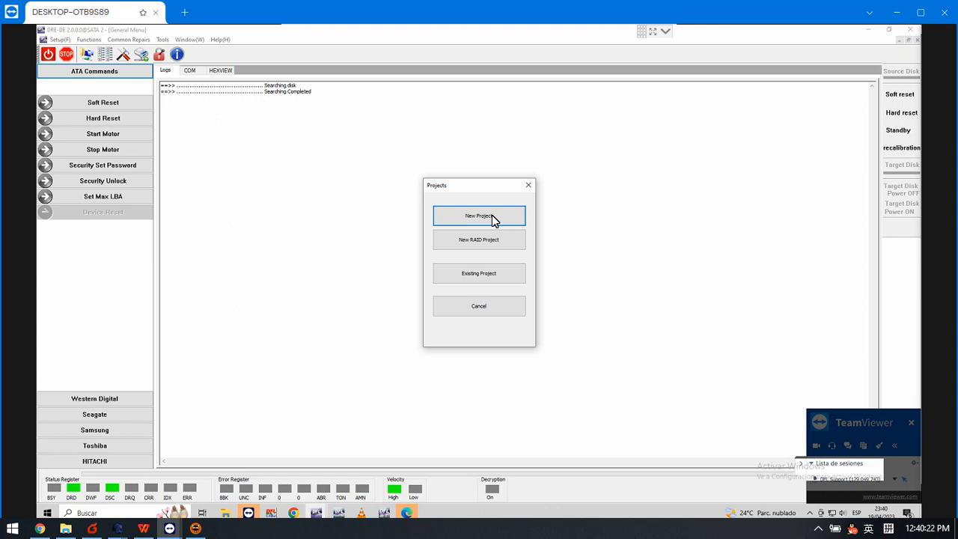
Create a new File Selection project with SATA-2 as source, listing its three NTFS partitions.
click(479, 215)
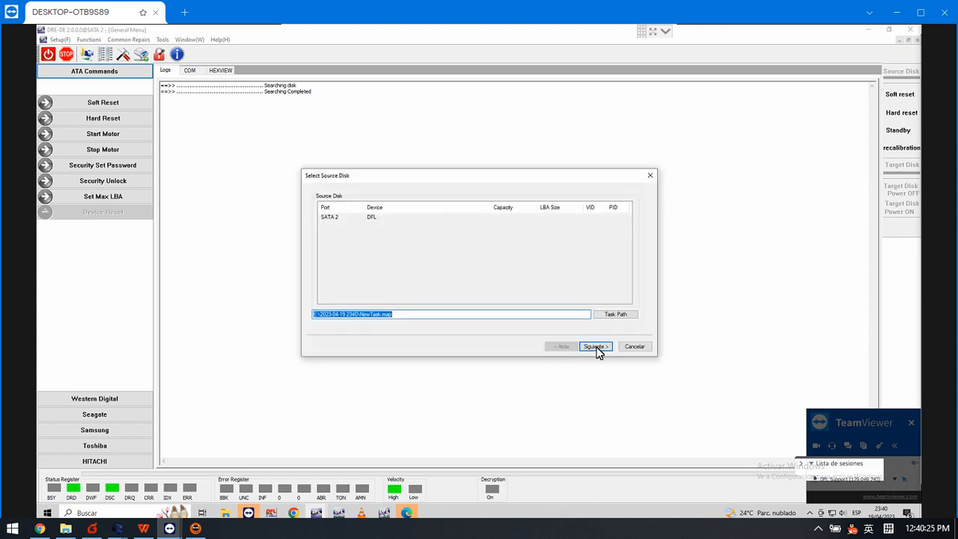
click(596, 347)
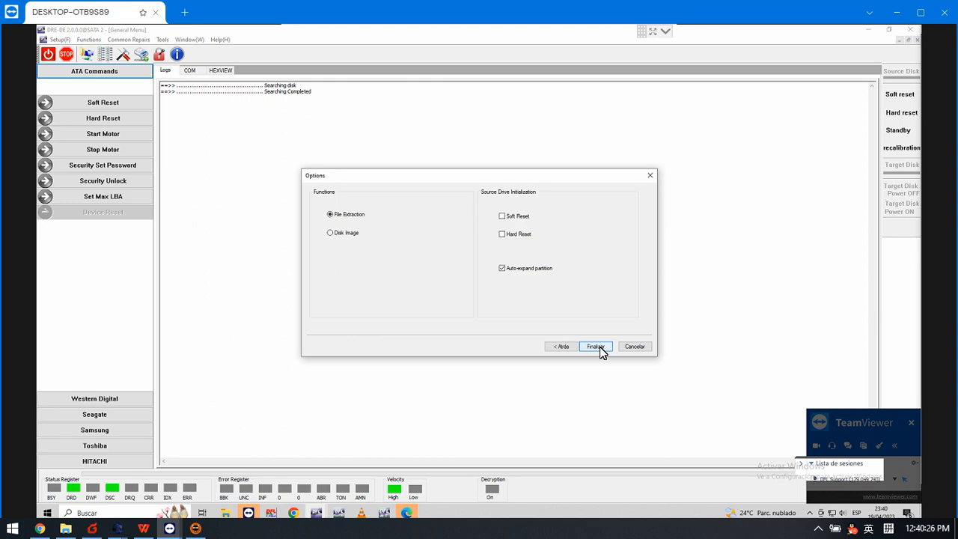
click(595, 347)
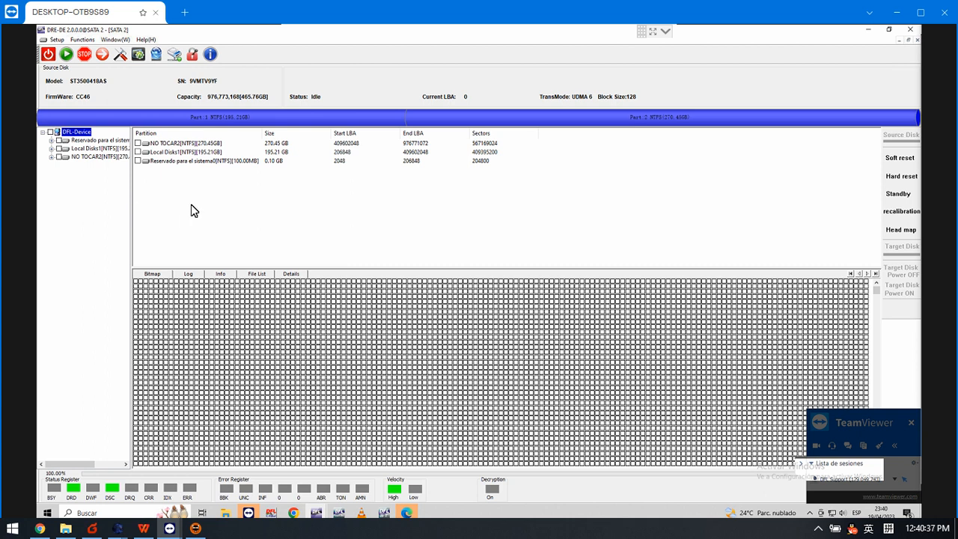
mouse_move(114, 152)
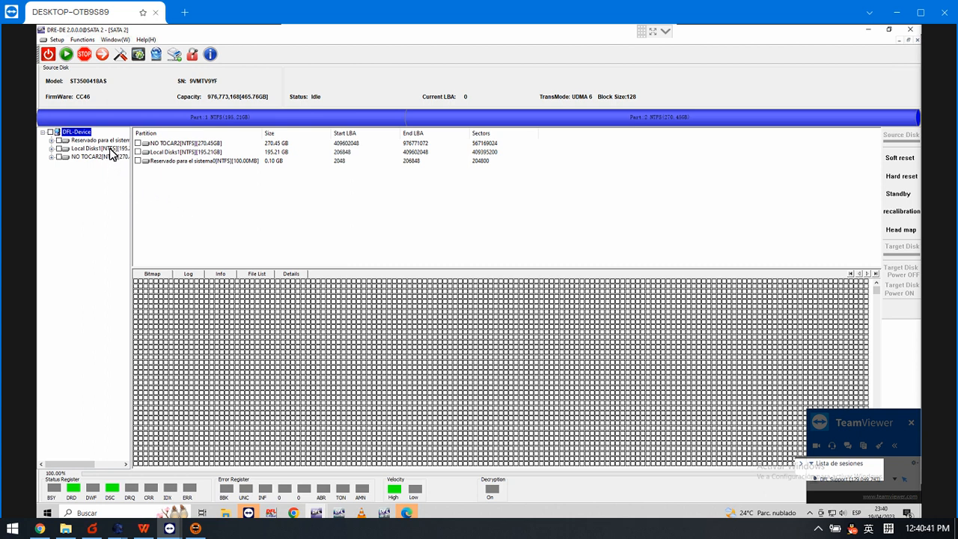
Expand Local Disk's Root and the NO TOCAR volume's Root to list folders and invoice PDFs.
click(97, 148)
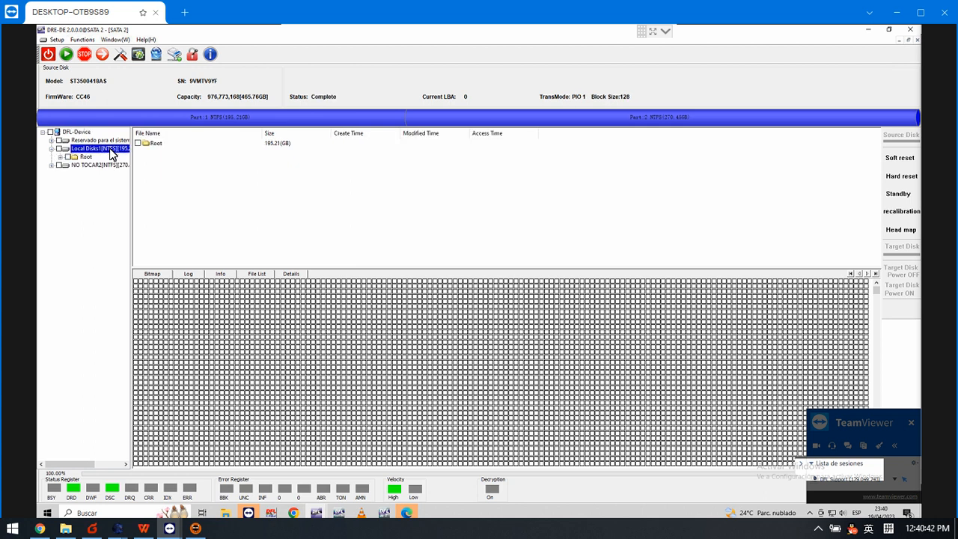
click(84, 157)
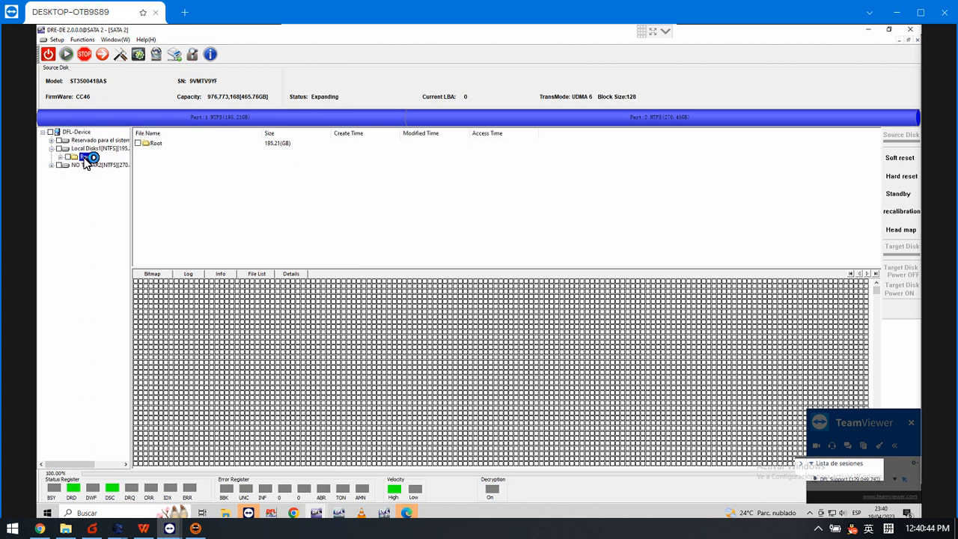
click(65, 157)
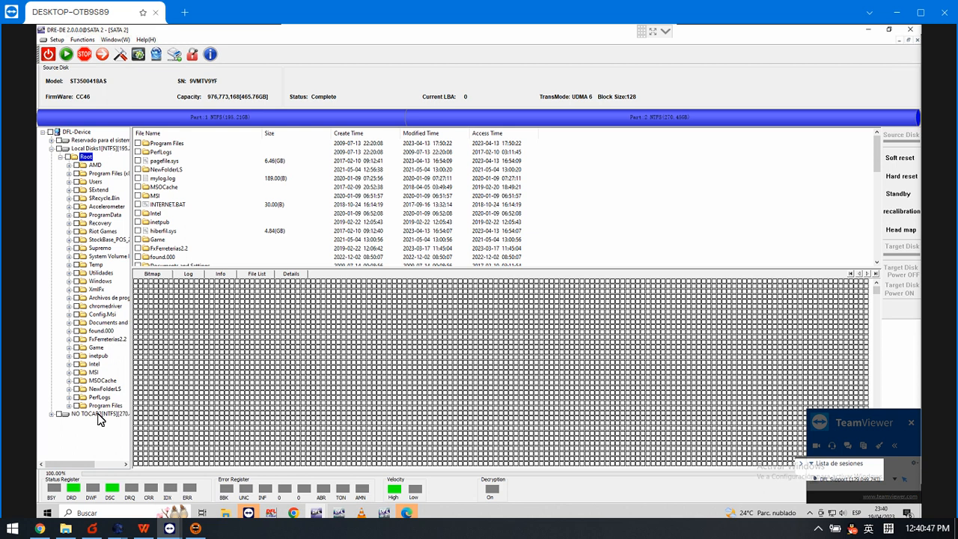
click(97, 413)
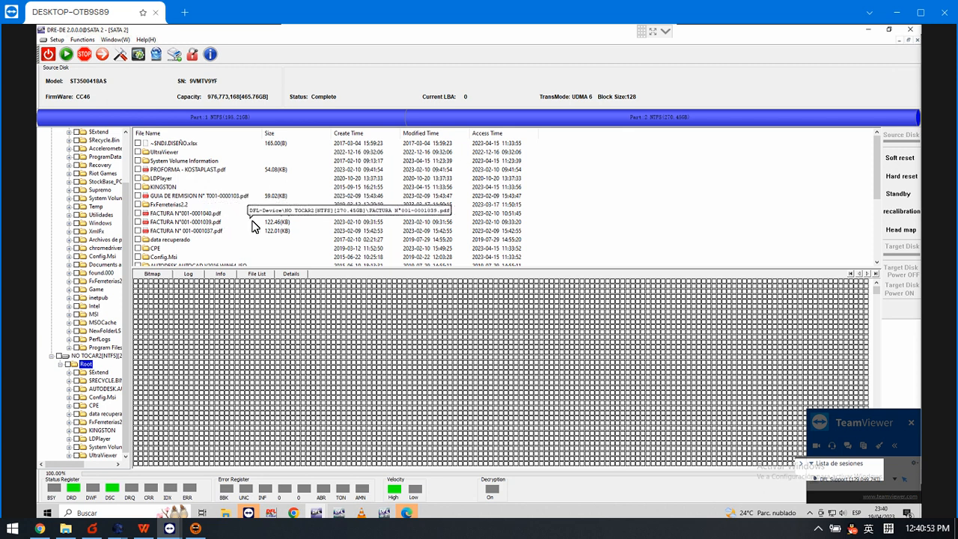
mouse_move(162, 204)
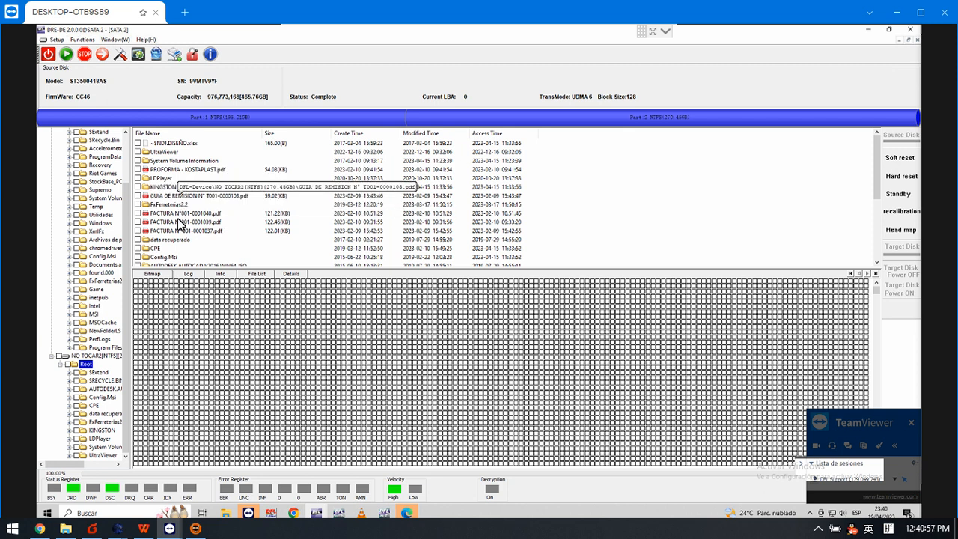
Bring up the context menu with Recover Selected Files for a file on NO TOCAR.
right_click(168, 203)
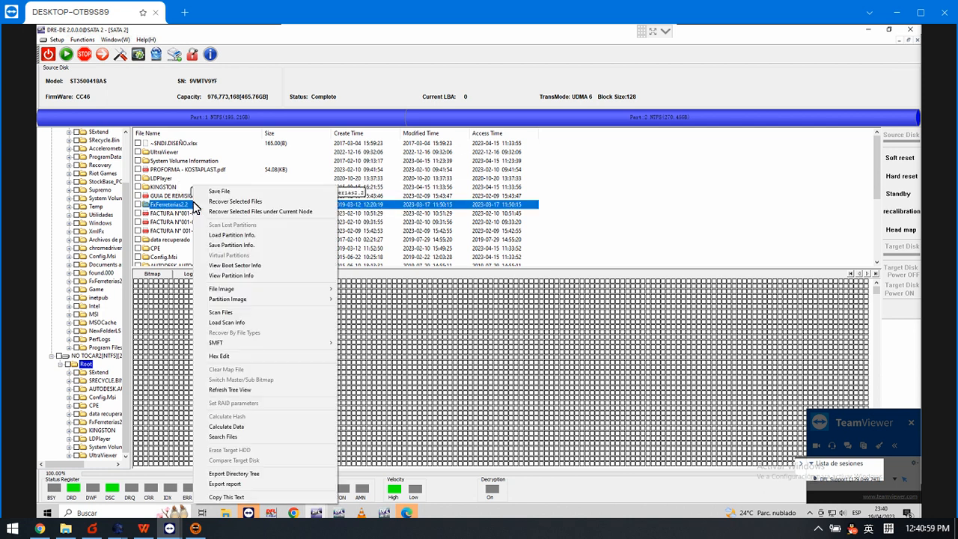
mouse_move(239, 212)
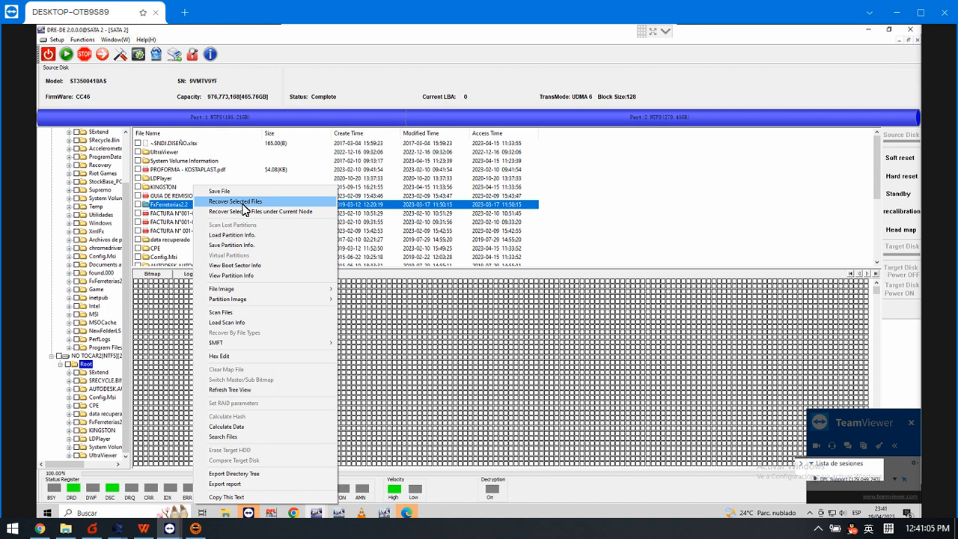
mouse_move(264, 200)
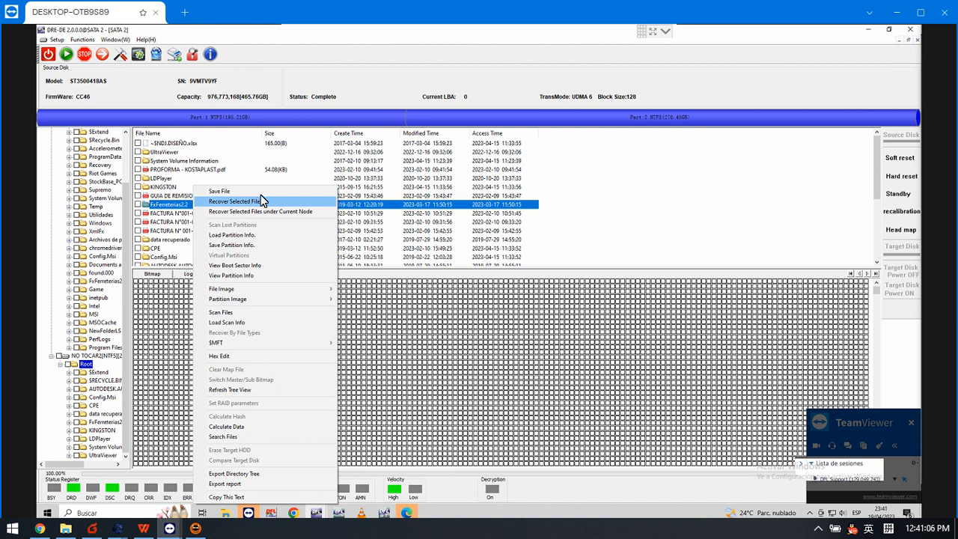